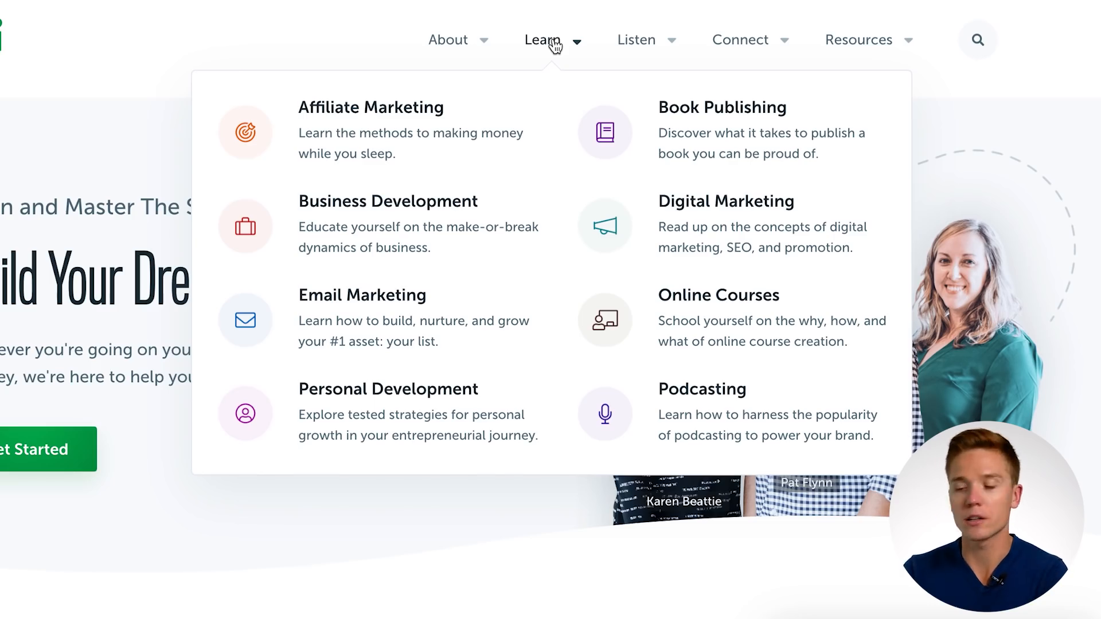
mouse_move(727, 123)
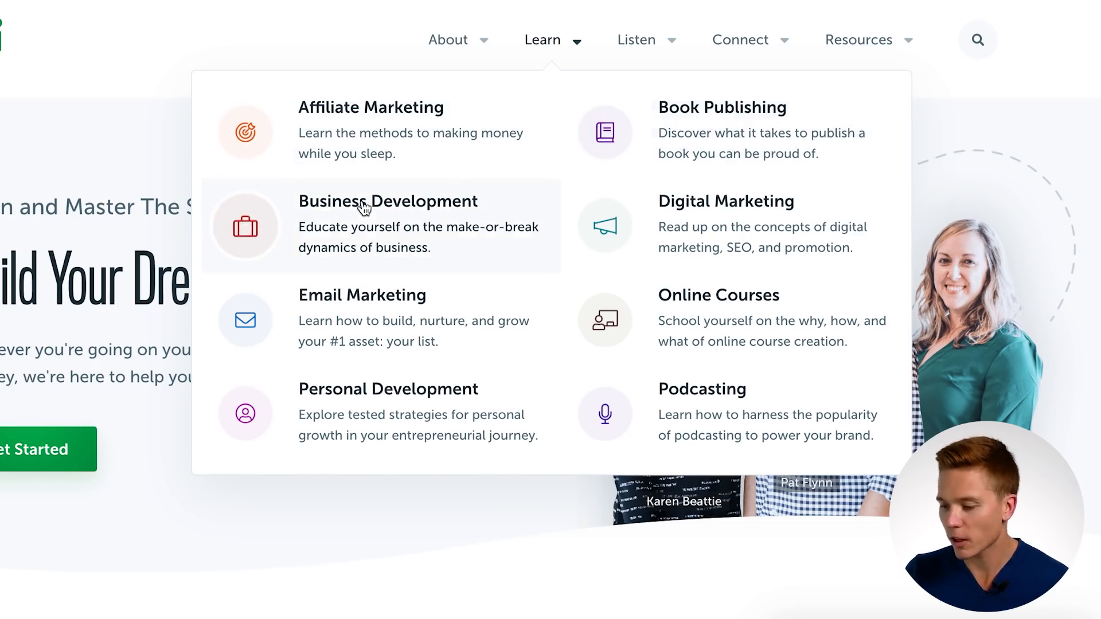
mouse_move(391, 274)
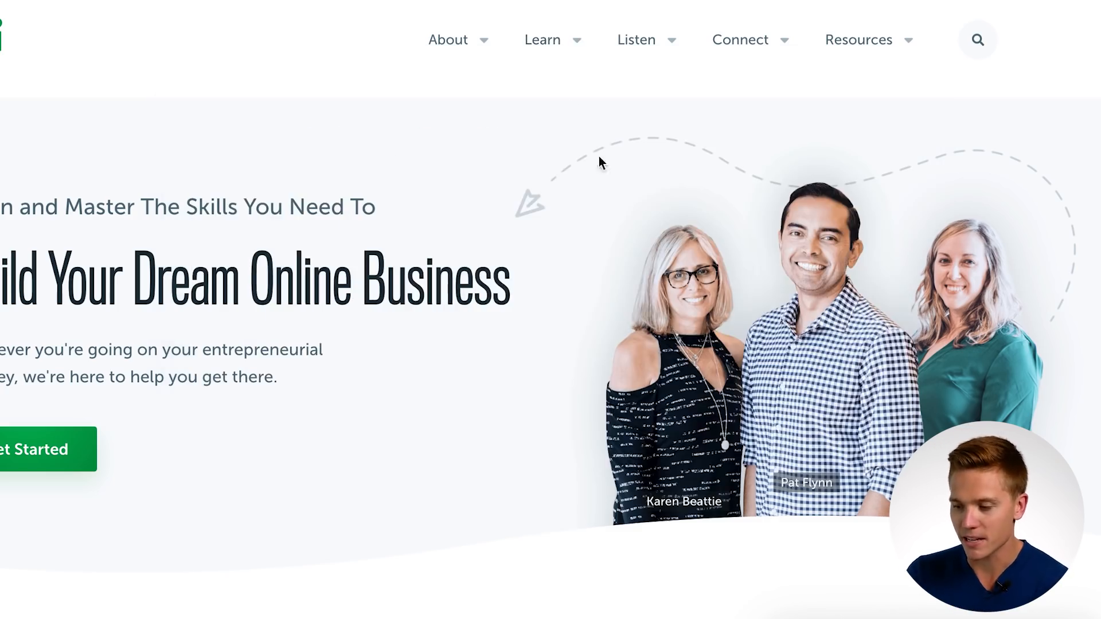
Browse the eight topics in the Smart Passive Income site's Learn mega menu
click(542, 39)
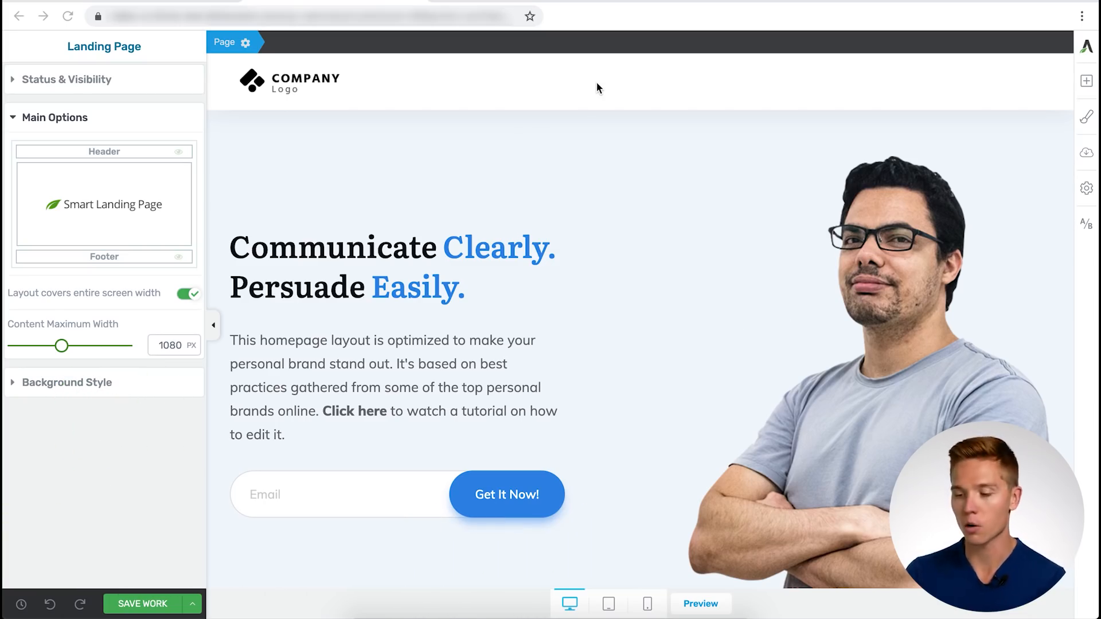
Put the header in edit mode and insert a Custom Menu element found by searching 'cus'
click(598, 85)
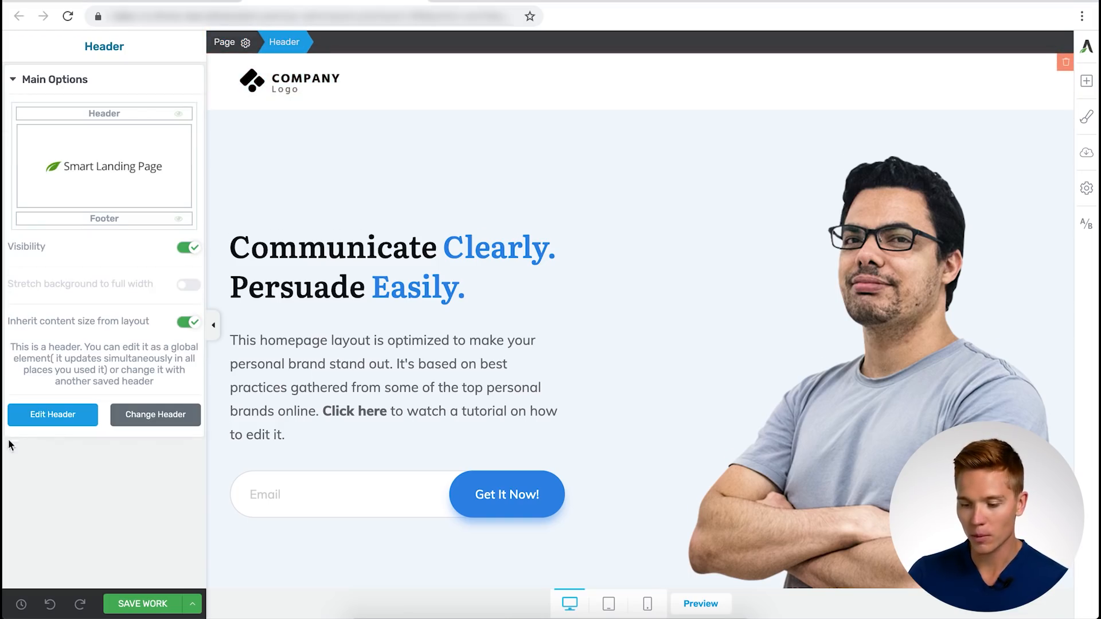
click(53, 414)
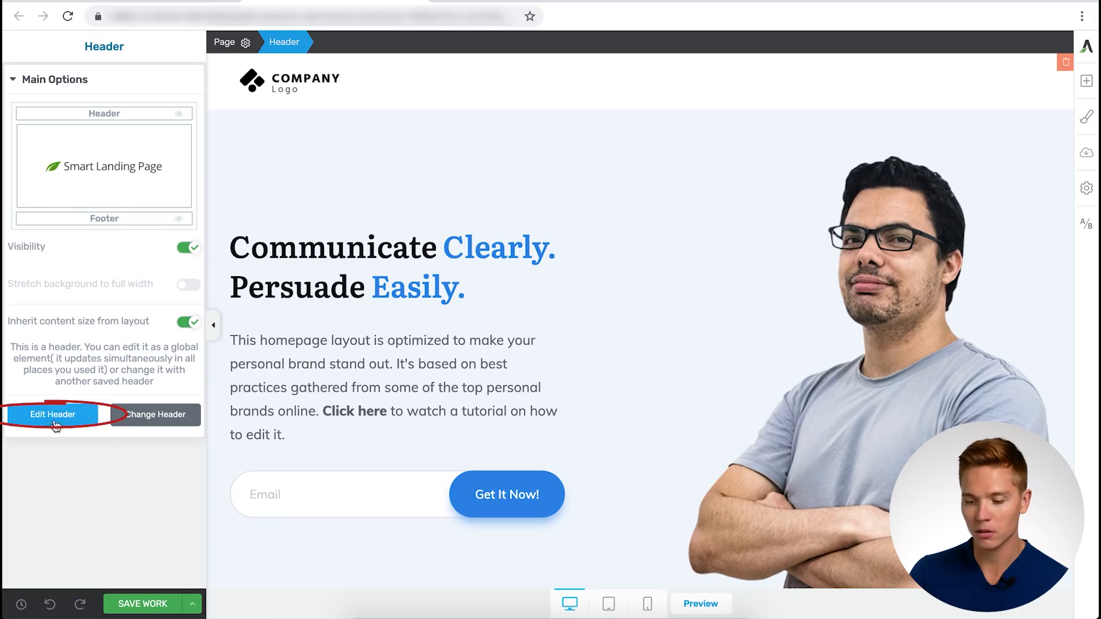
click(52, 414)
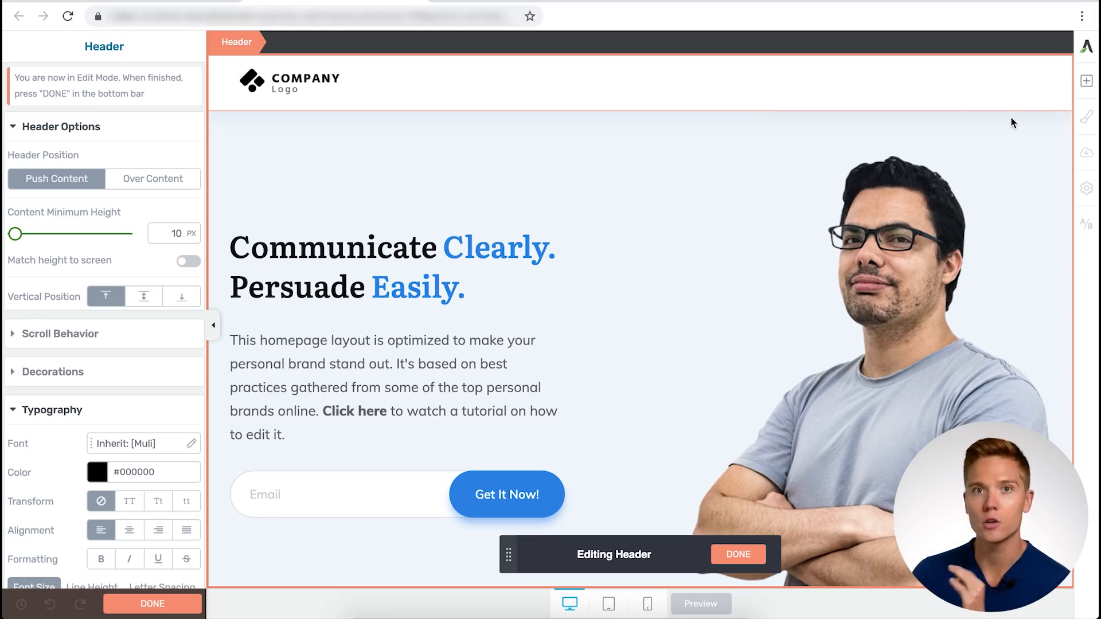
click(1086, 80)
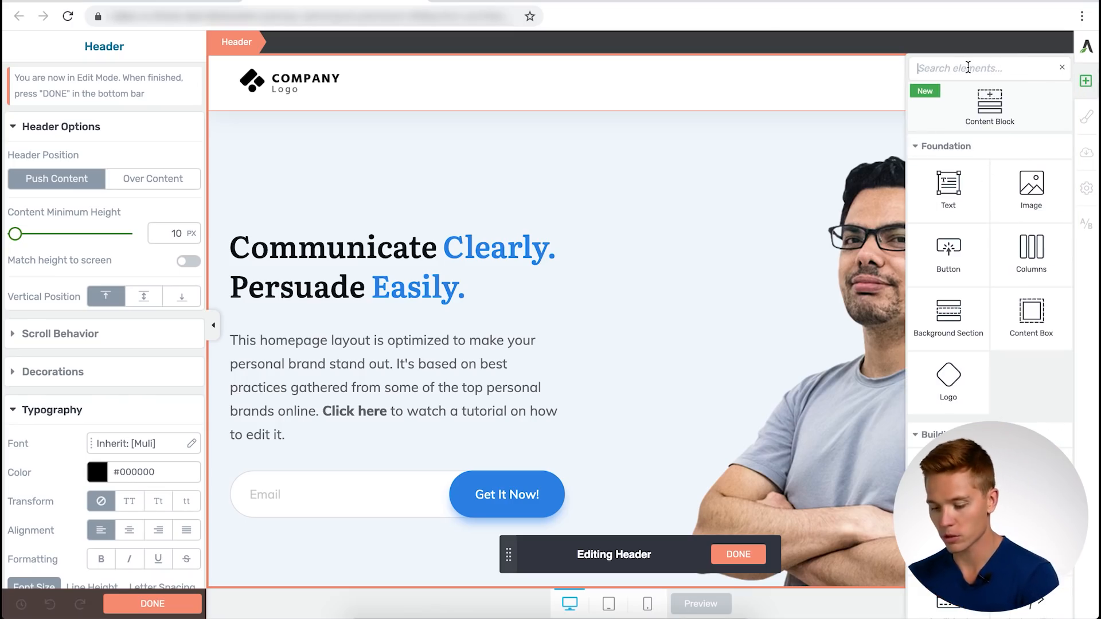
text(cus)
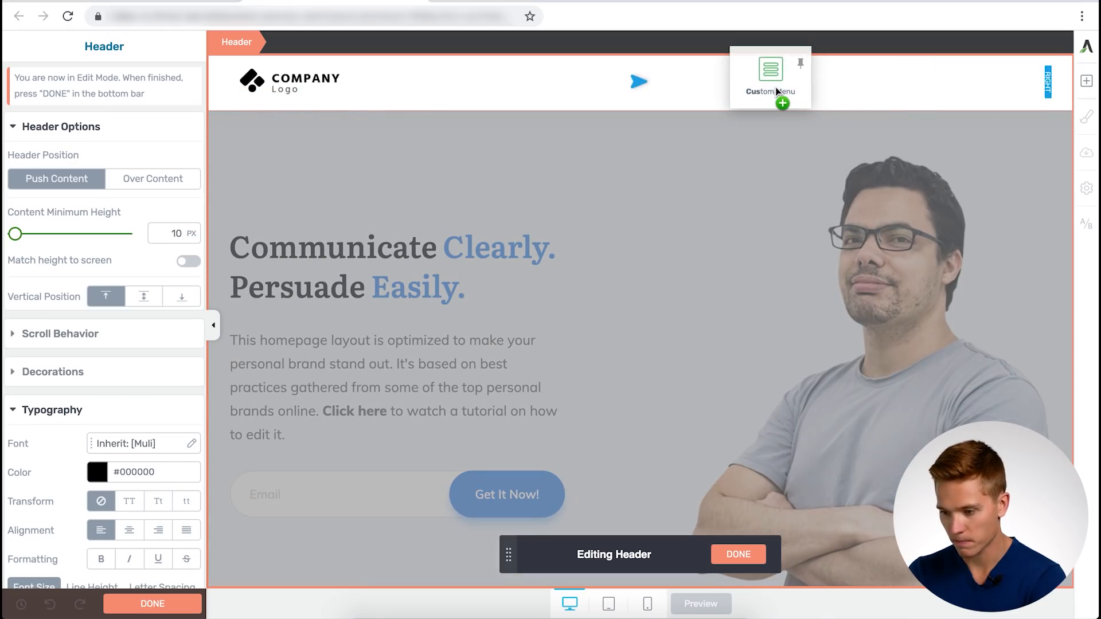
click(782, 103)
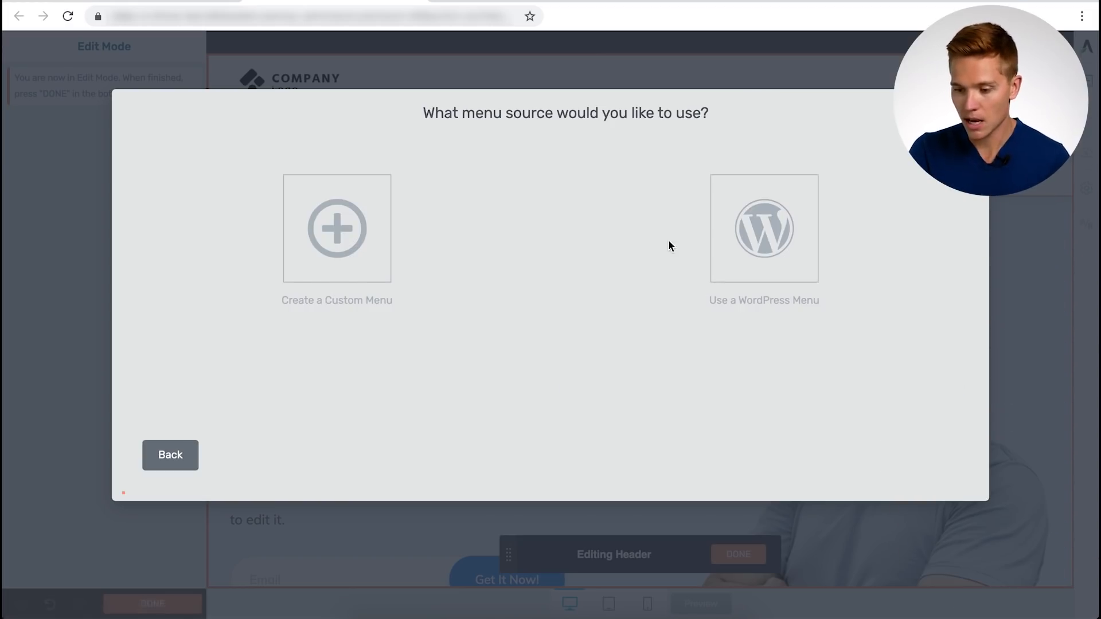
mouse_move(543, 255)
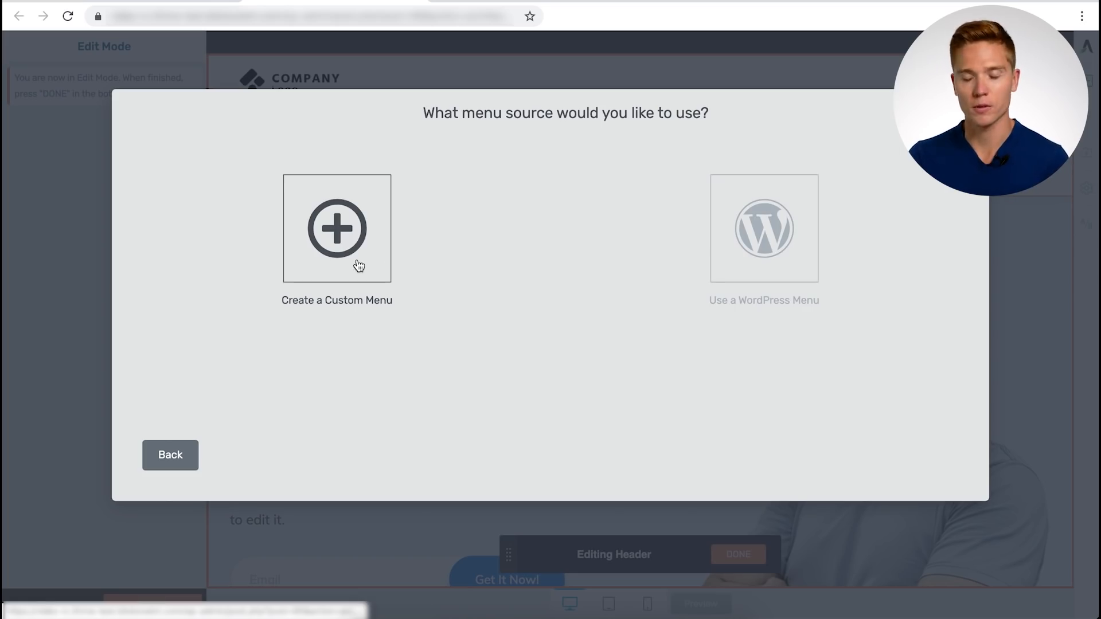
Choose a custom menu source and apply the Simple Mega Menu template, giving Nav #1–#4
click(337, 228)
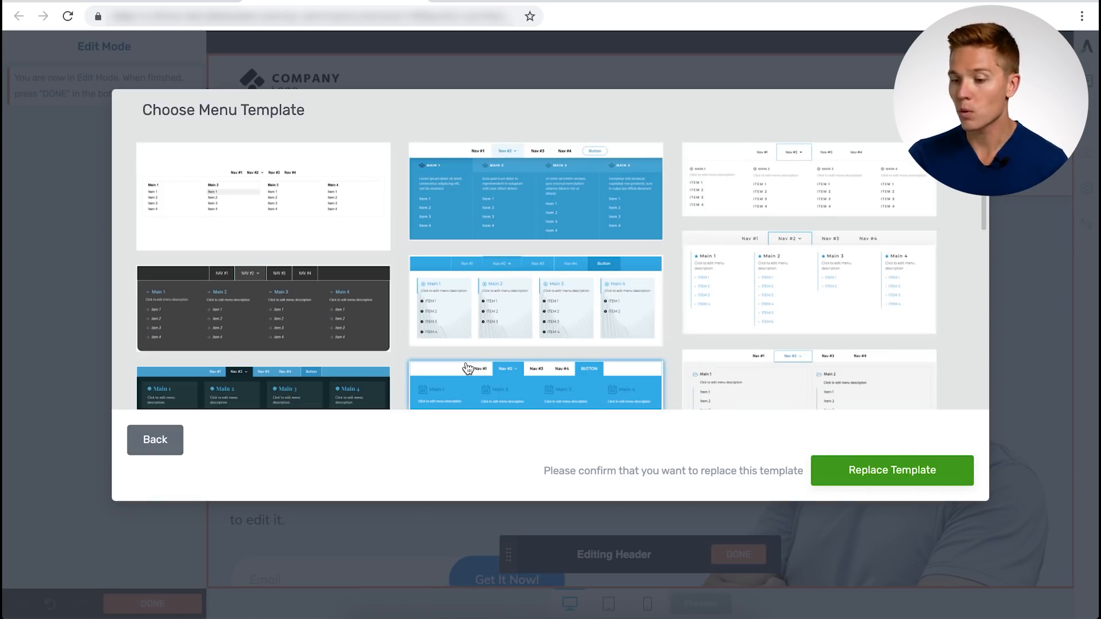
scroll(down, 3)
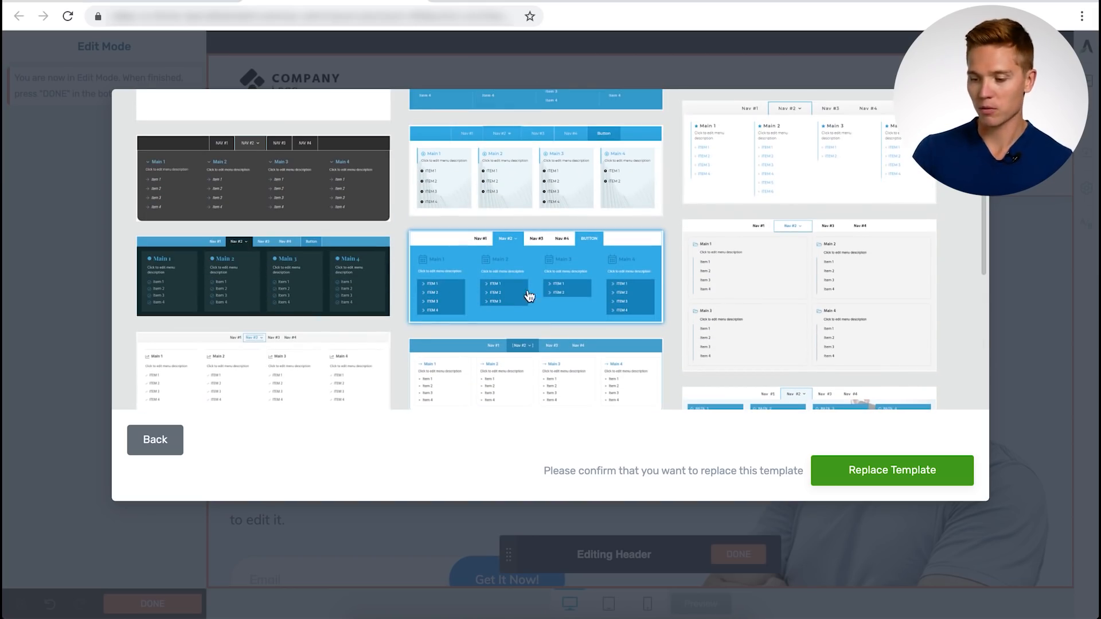
mouse_move(648, 295)
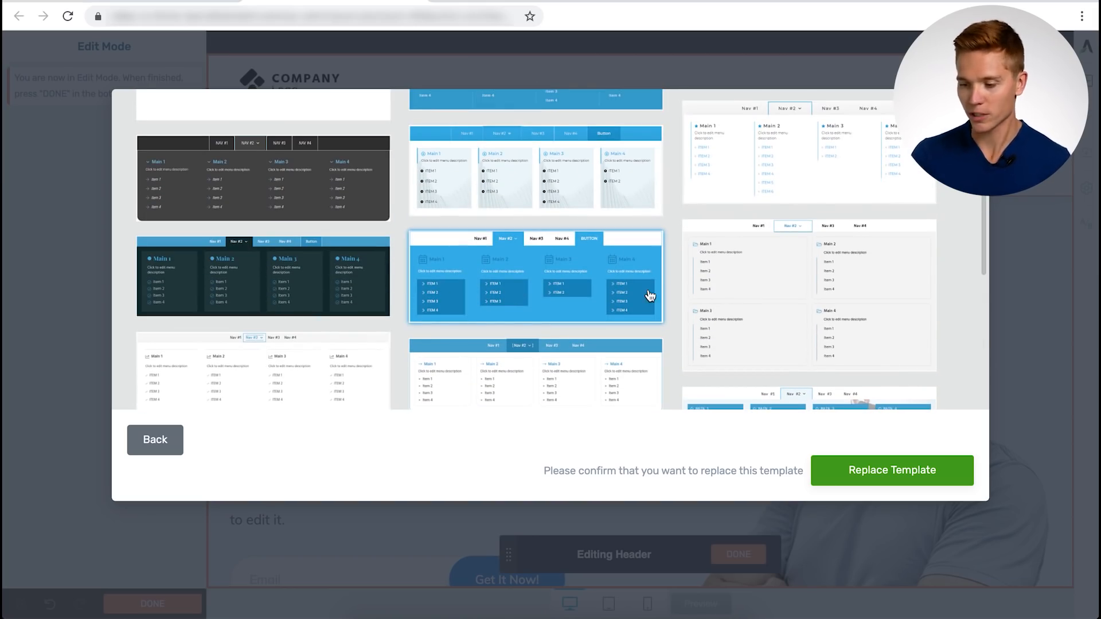
scroll(down, 3)
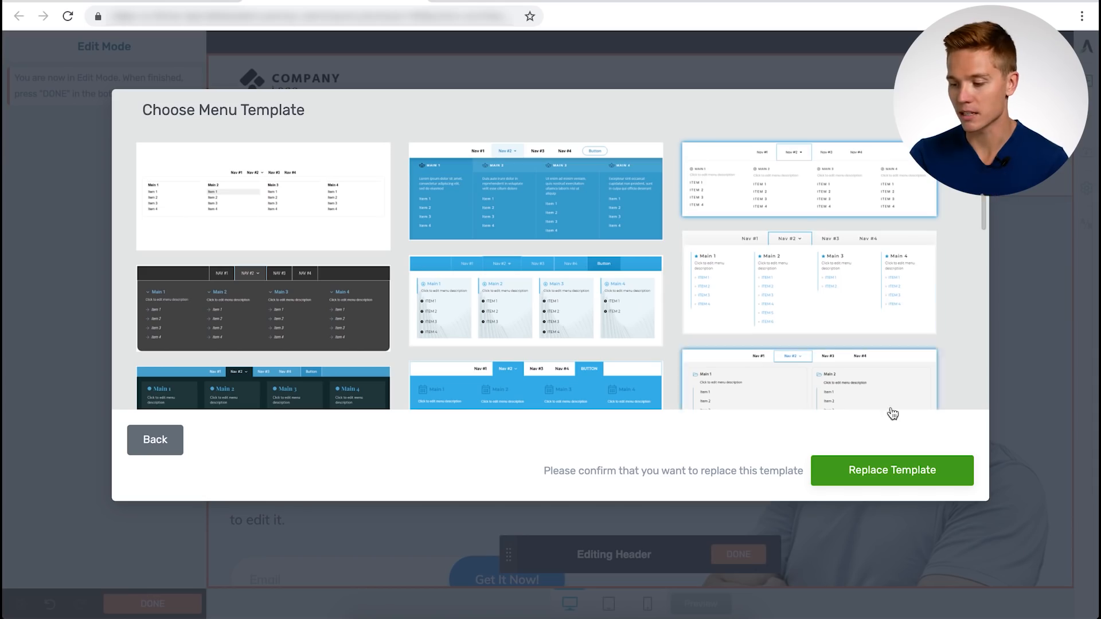
click(892, 469)
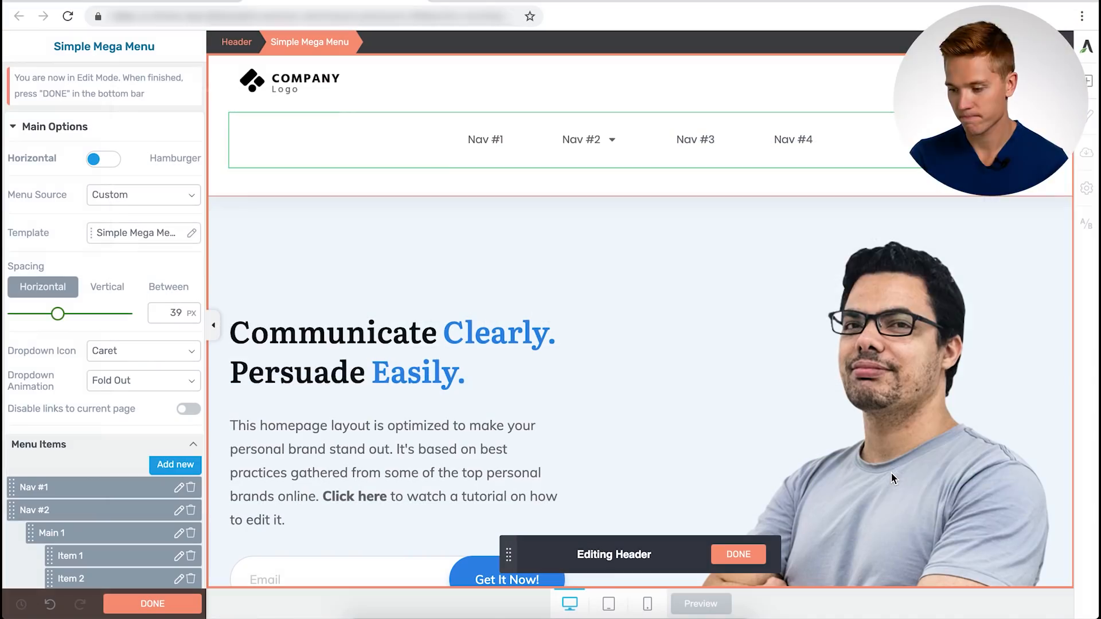
click(580, 139)
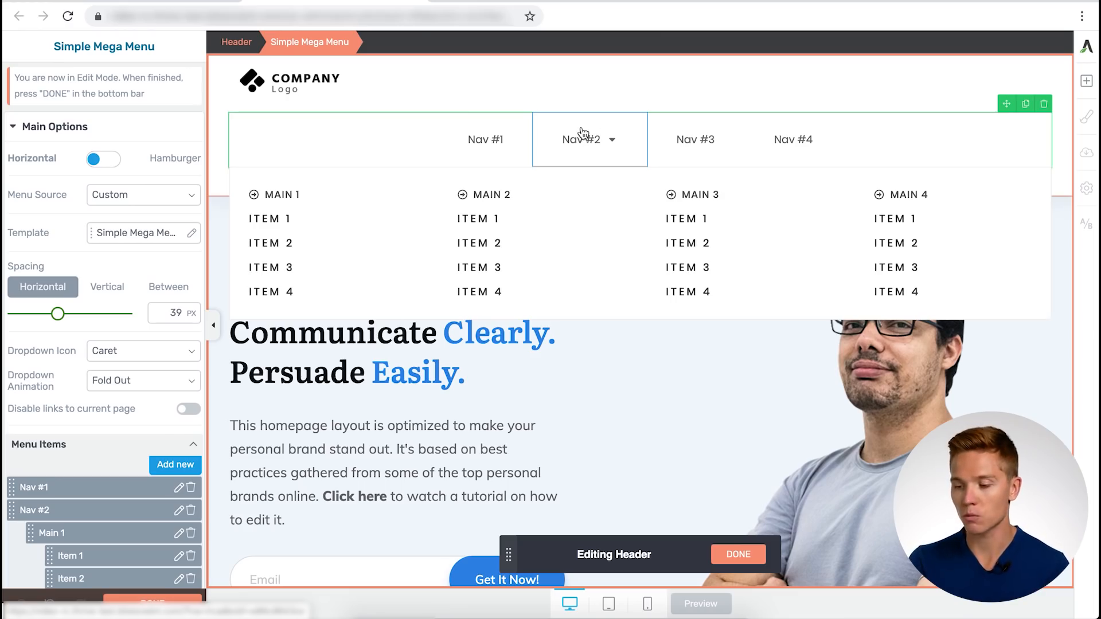
click(589, 139)
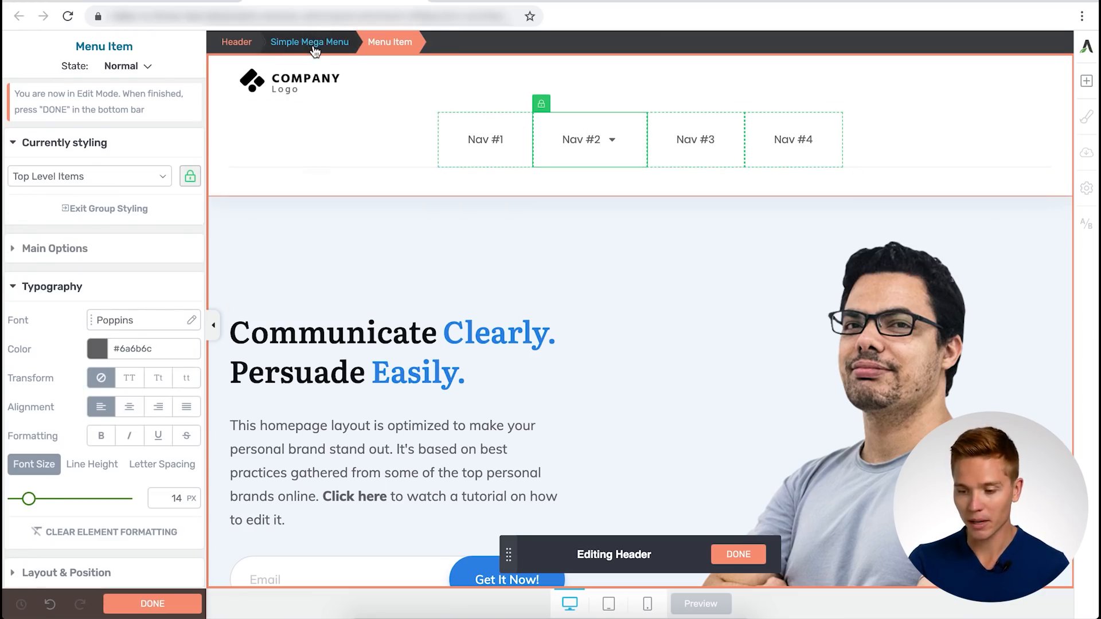
click(309, 42)
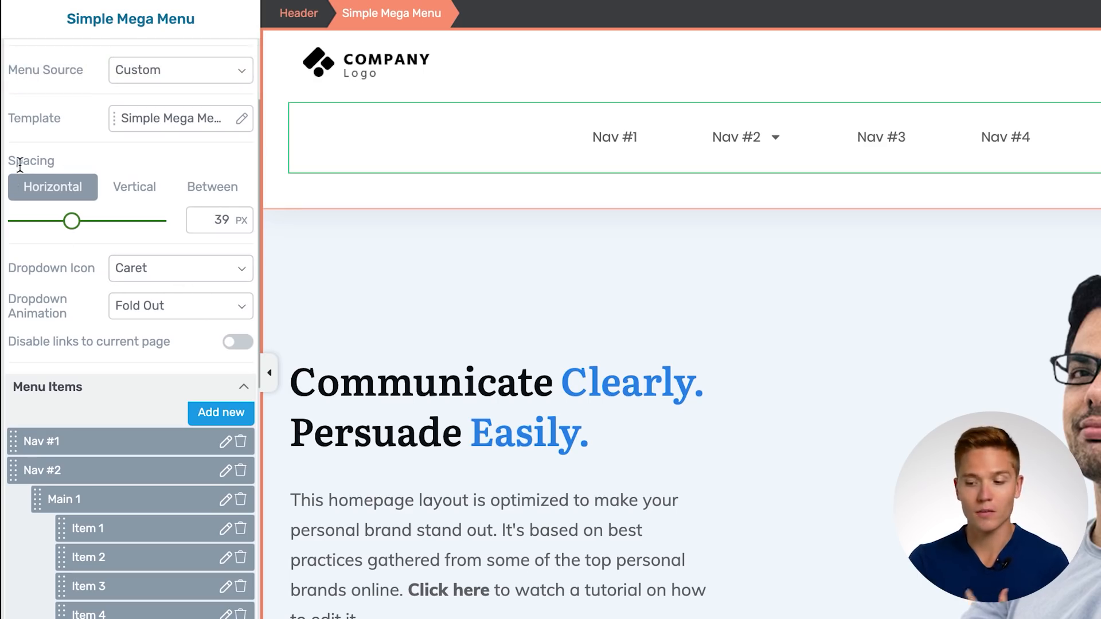
mouse_move(146, 219)
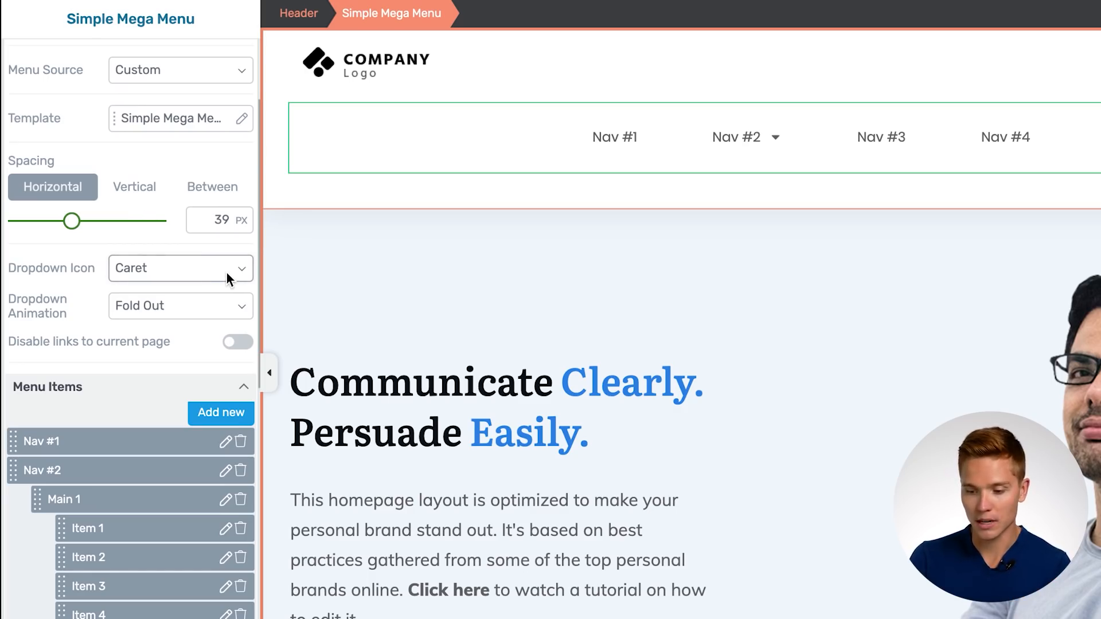
Set Dropdown Animation to None (instant), then bring up top-level menu item styling
click(179, 268)
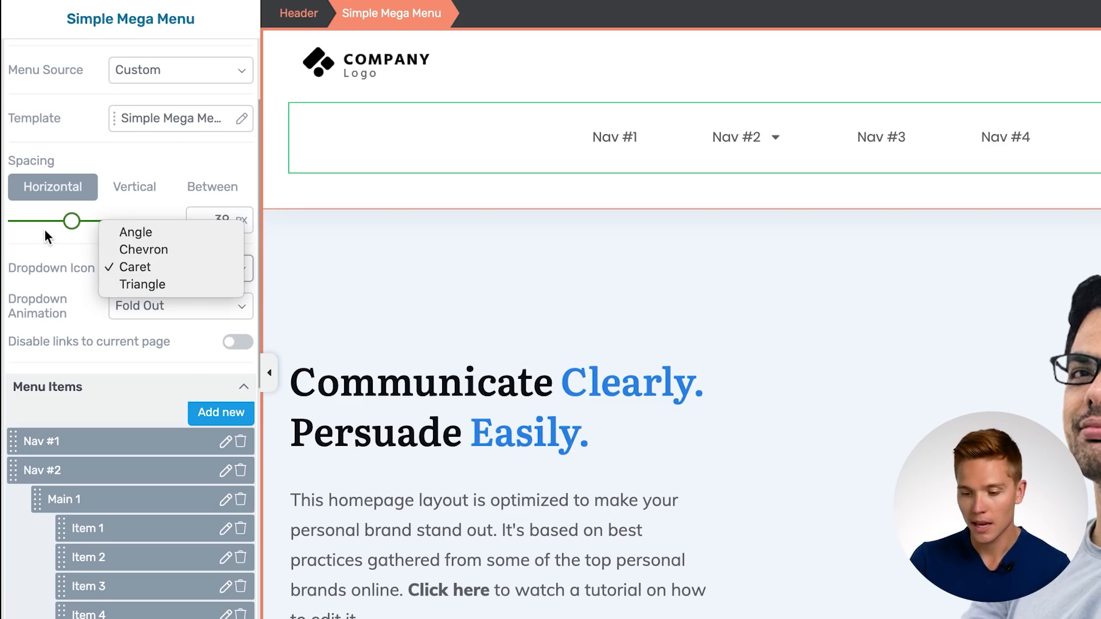
click(179, 306)
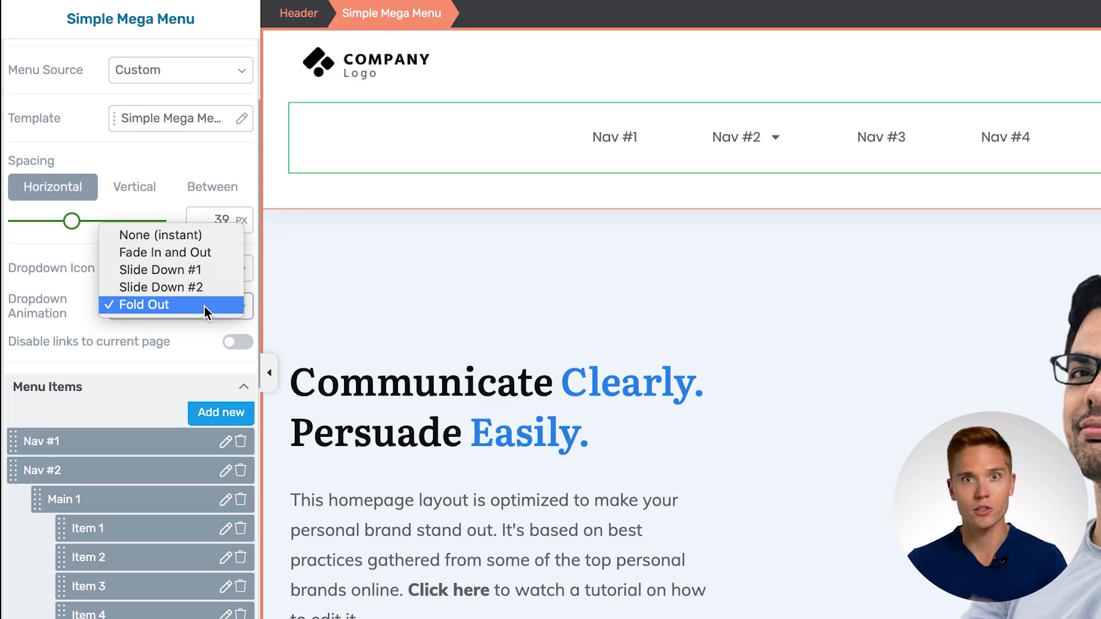
click(161, 235)
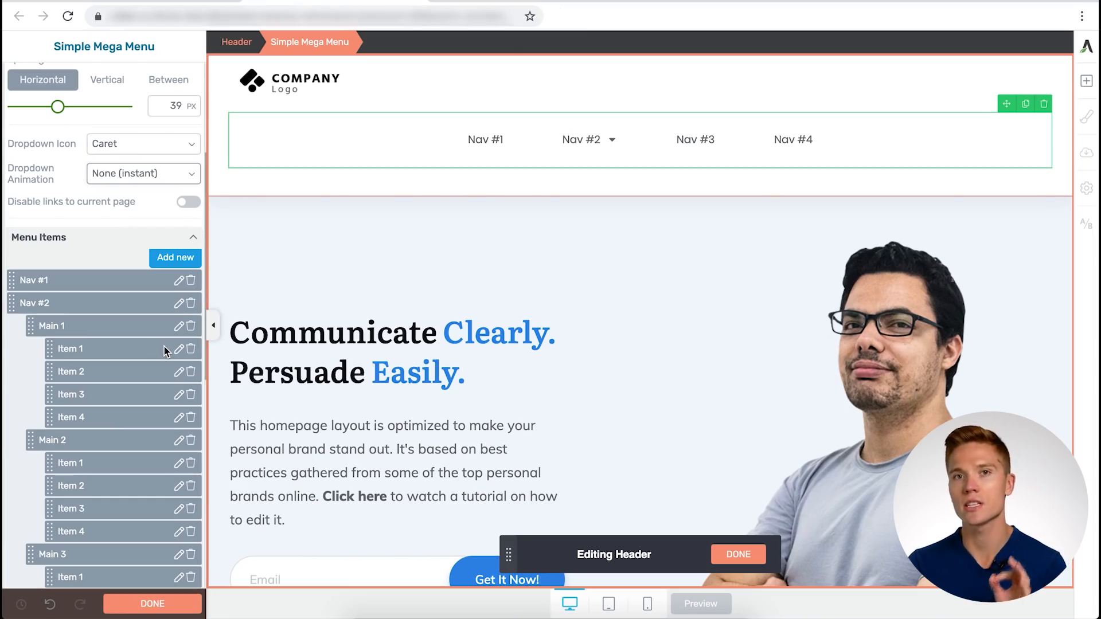
scroll(down, 3)
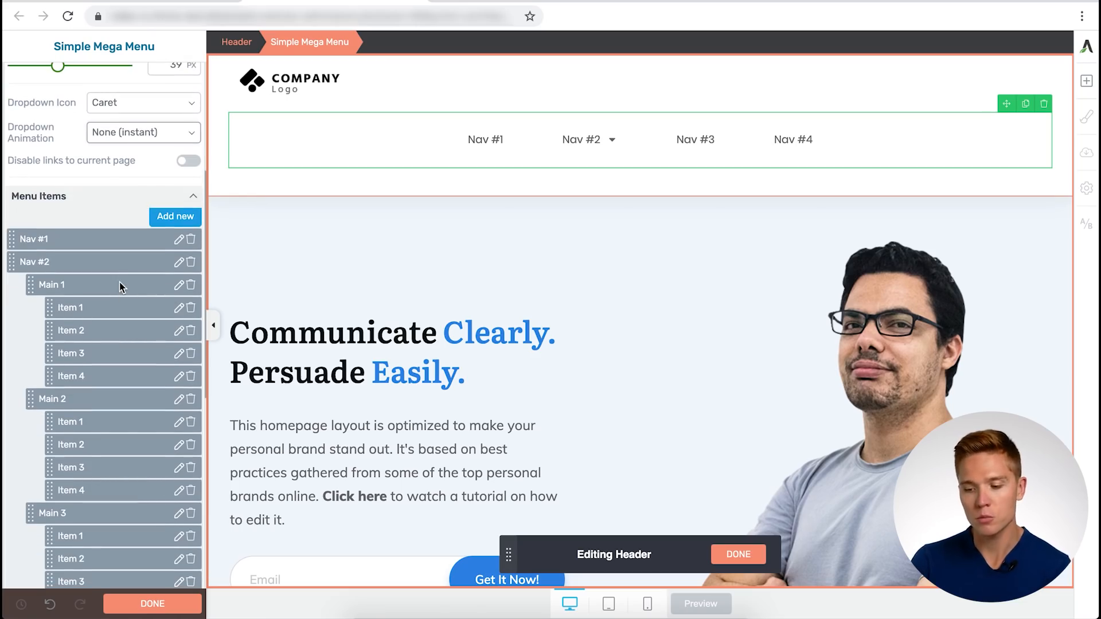
scroll(down, 3)
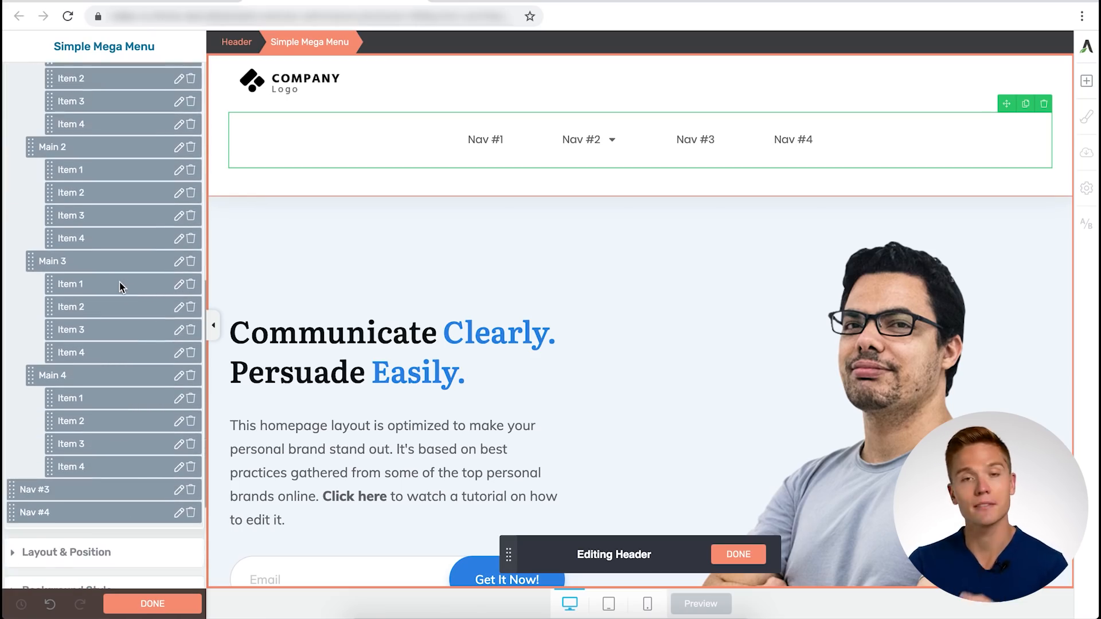
click(580, 139)
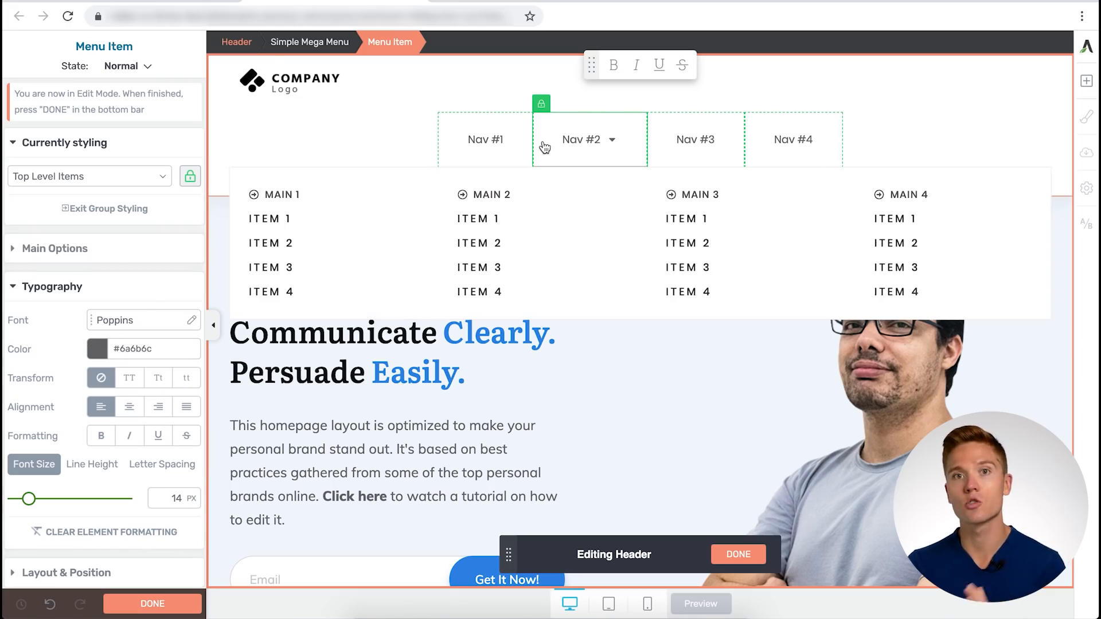
Try the Nav #1 top-level font size at 19px, then restore it to 14px
click(485, 138)
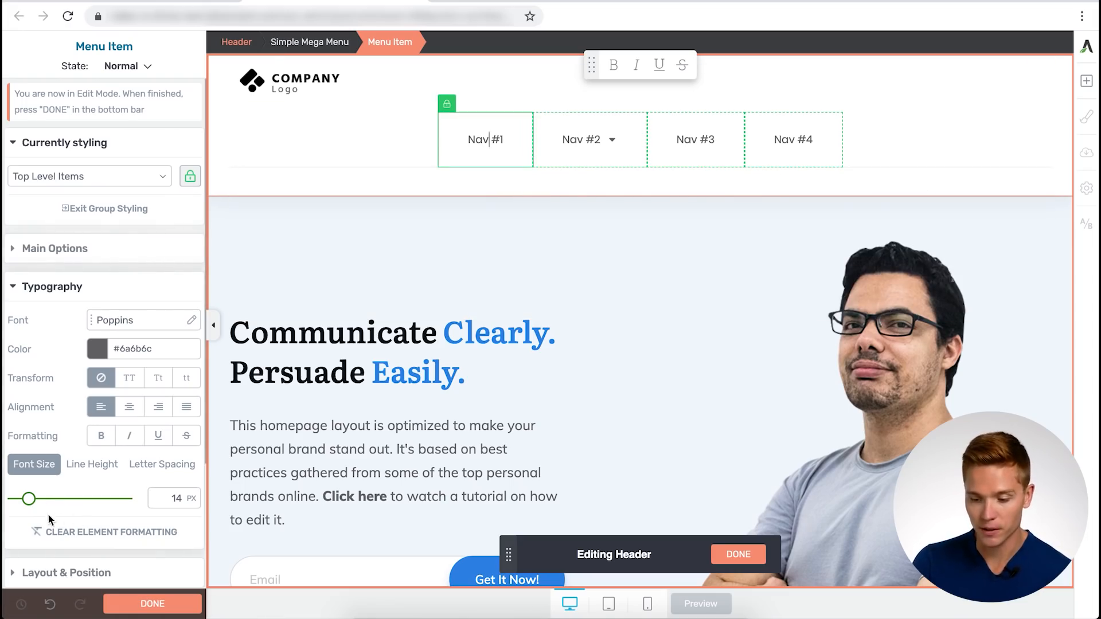
drag(28, 499, 34, 498)
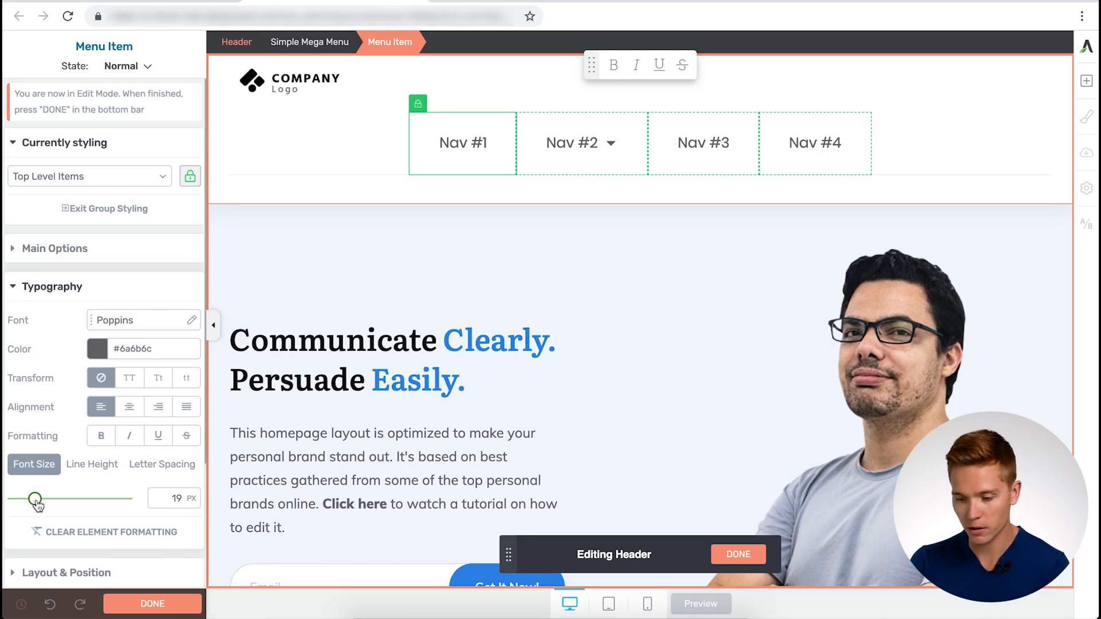
drag(34, 504, 28, 504)
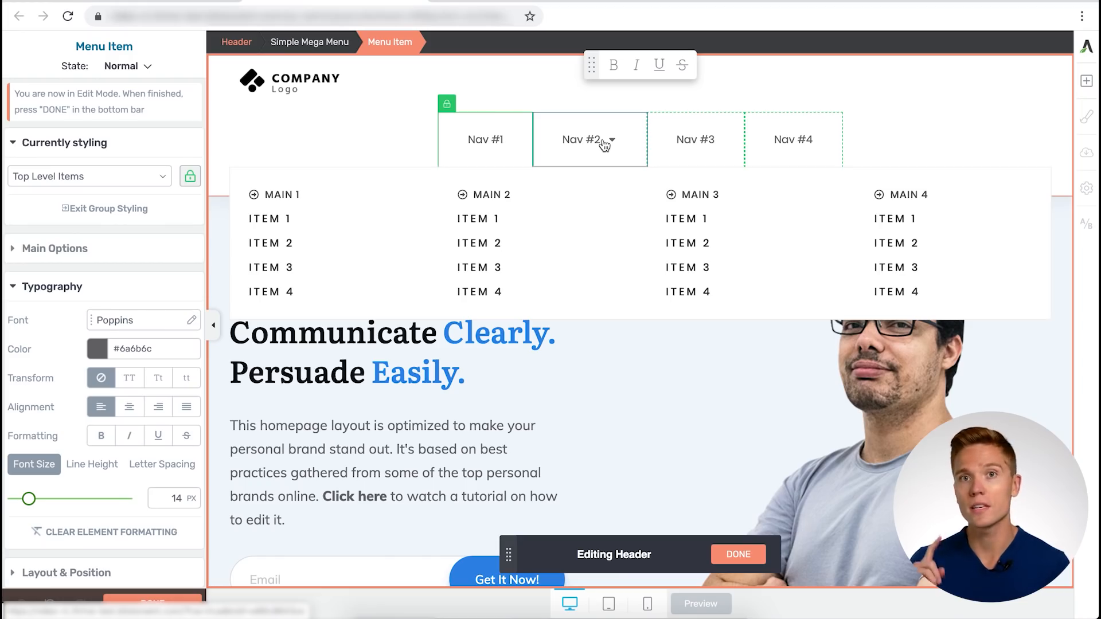
mouse_move(602, 132)
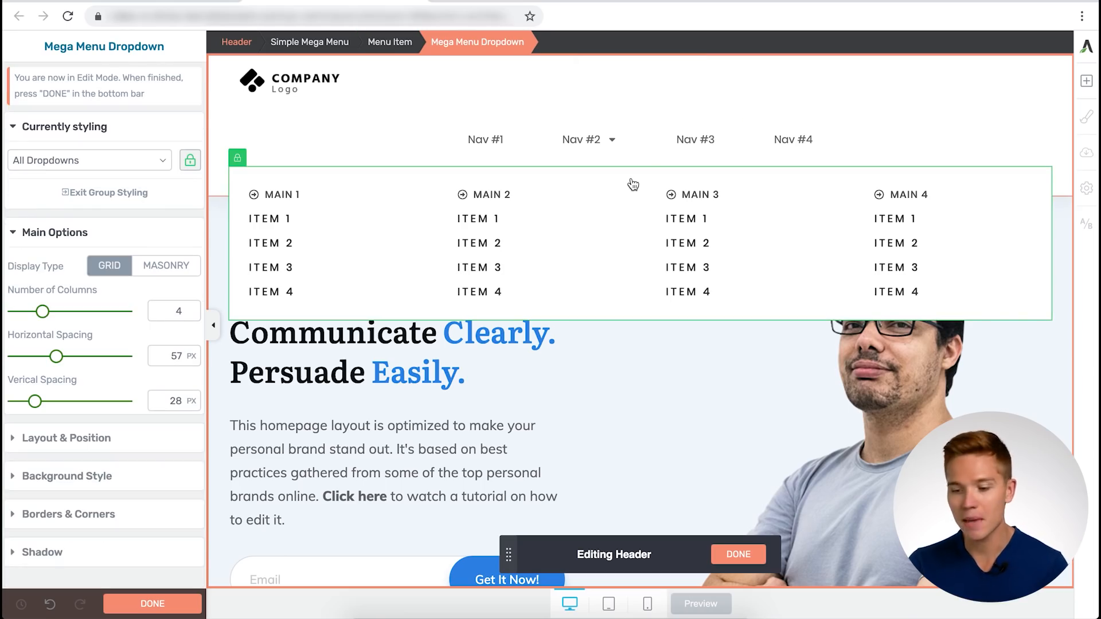
mouse_move(577, 187)
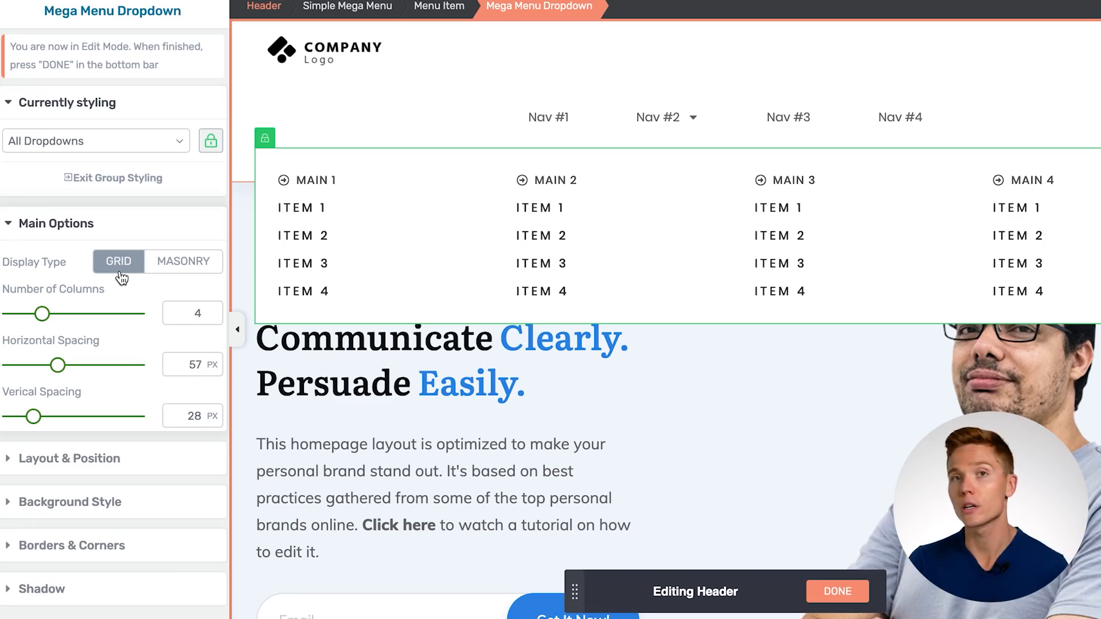
Try a Masonry dropdown layout, revert to Grid, and review the item's styling groups
click(183, 262)
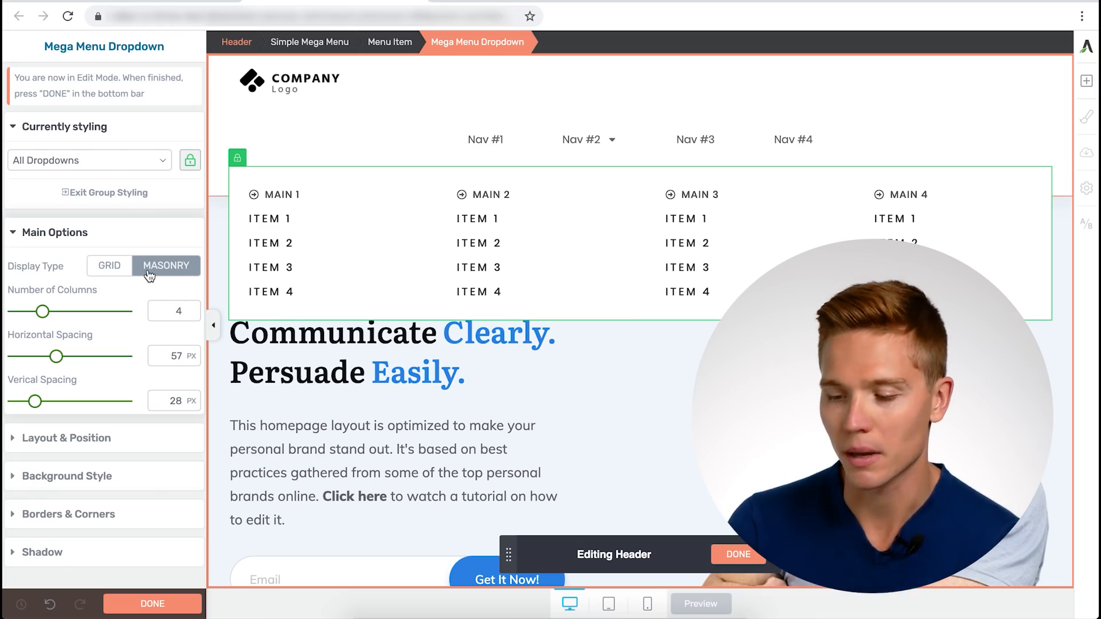
click(109, 266)
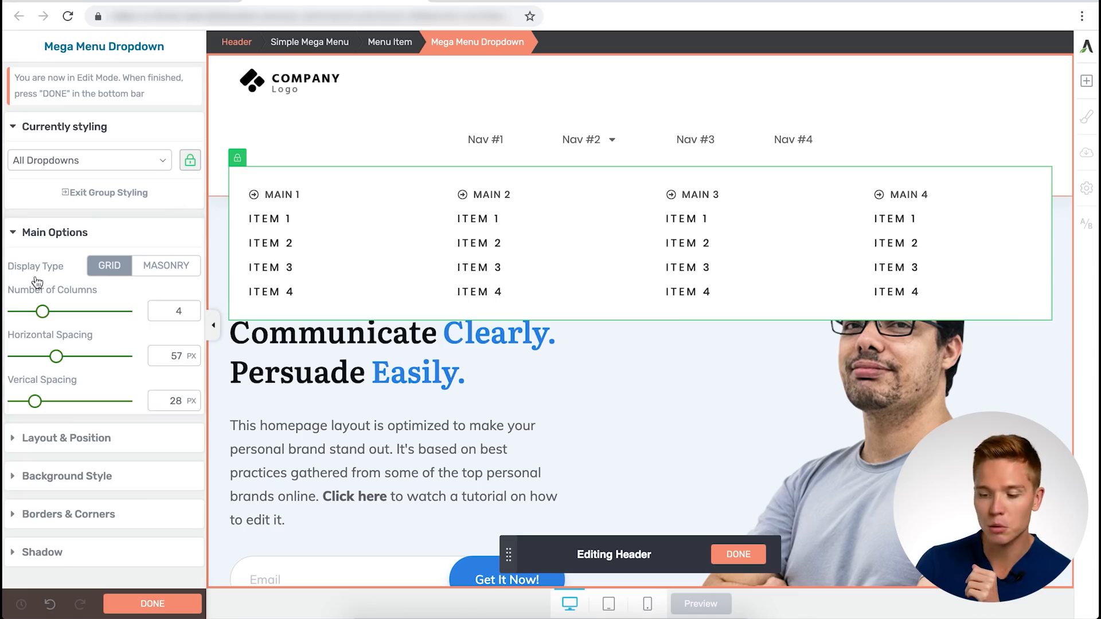
click(489, 195)
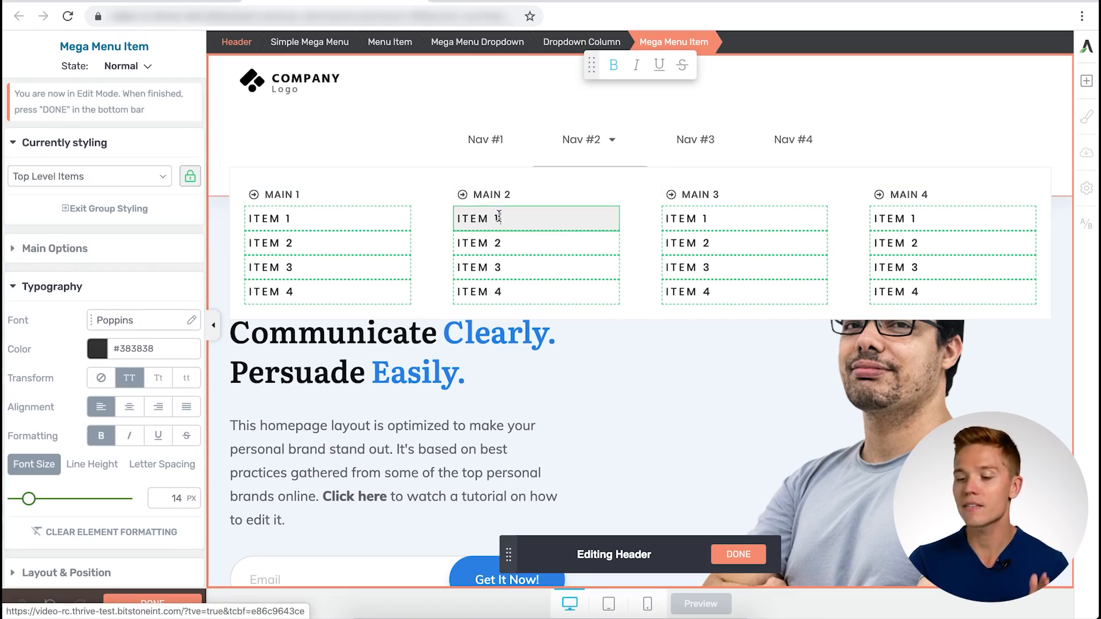
click(90, 176)
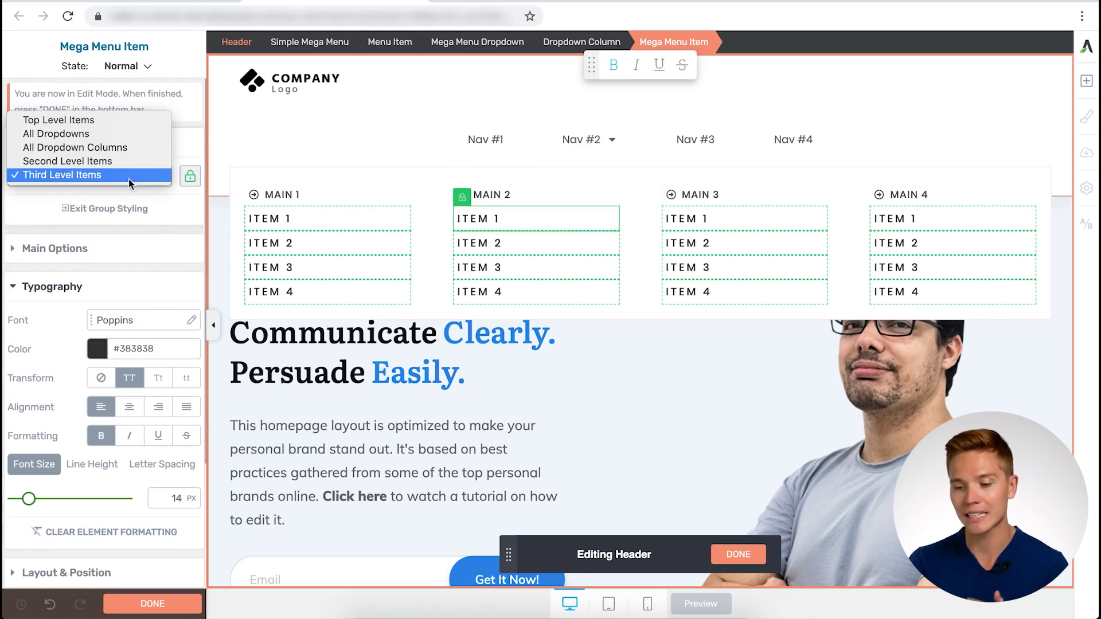
click(64, 175)
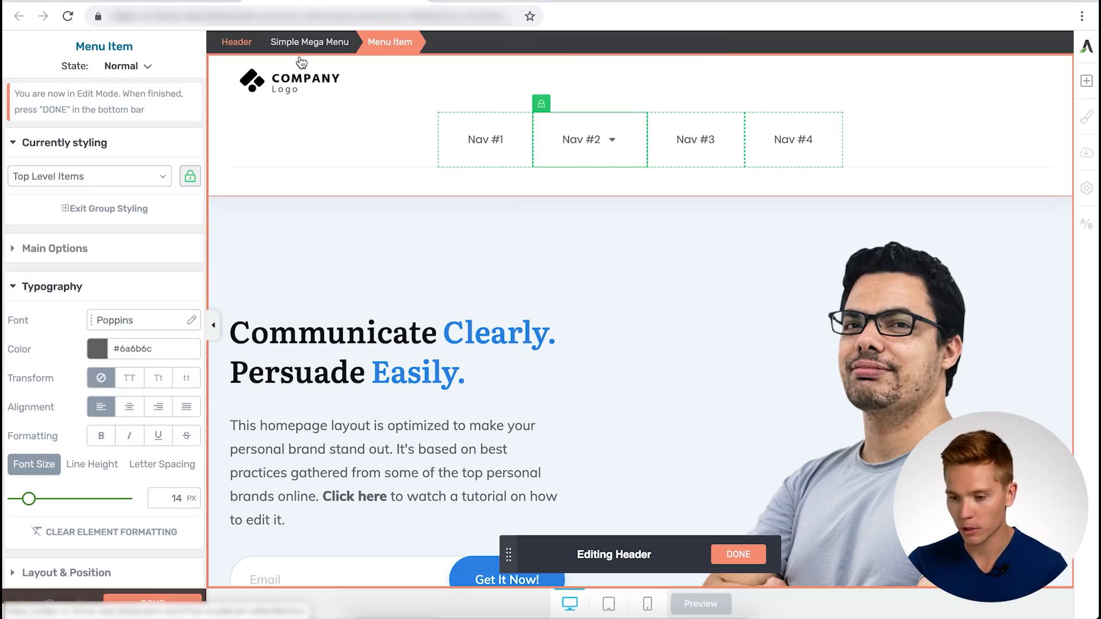
Select the whole Simple Mega Menu from the breadcrumb to view its item tree
click(310, 42)
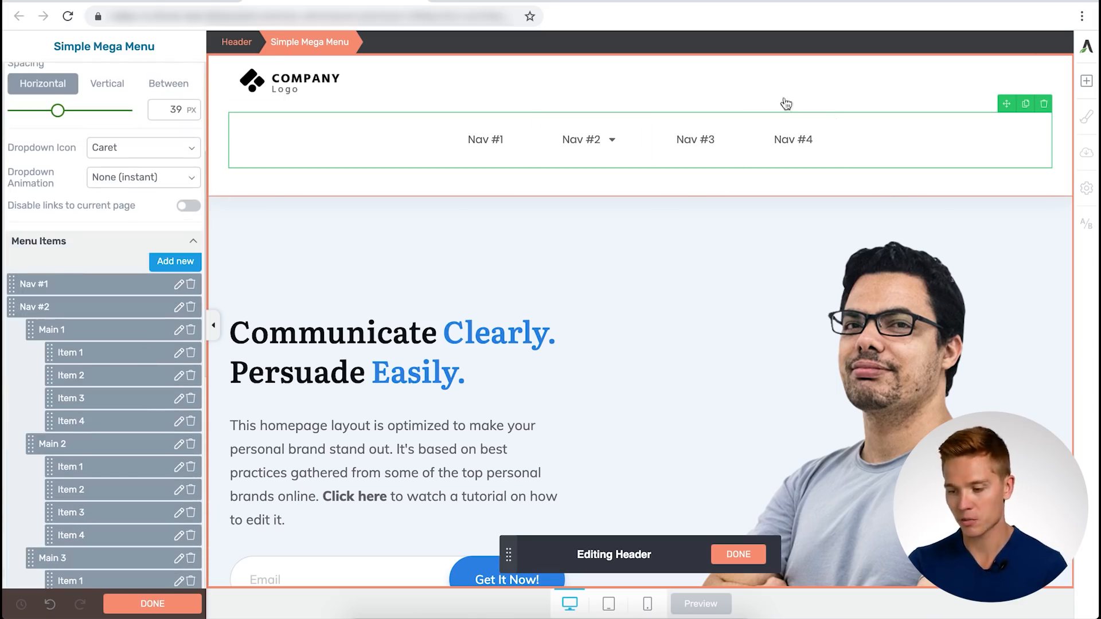
click(581, 139)
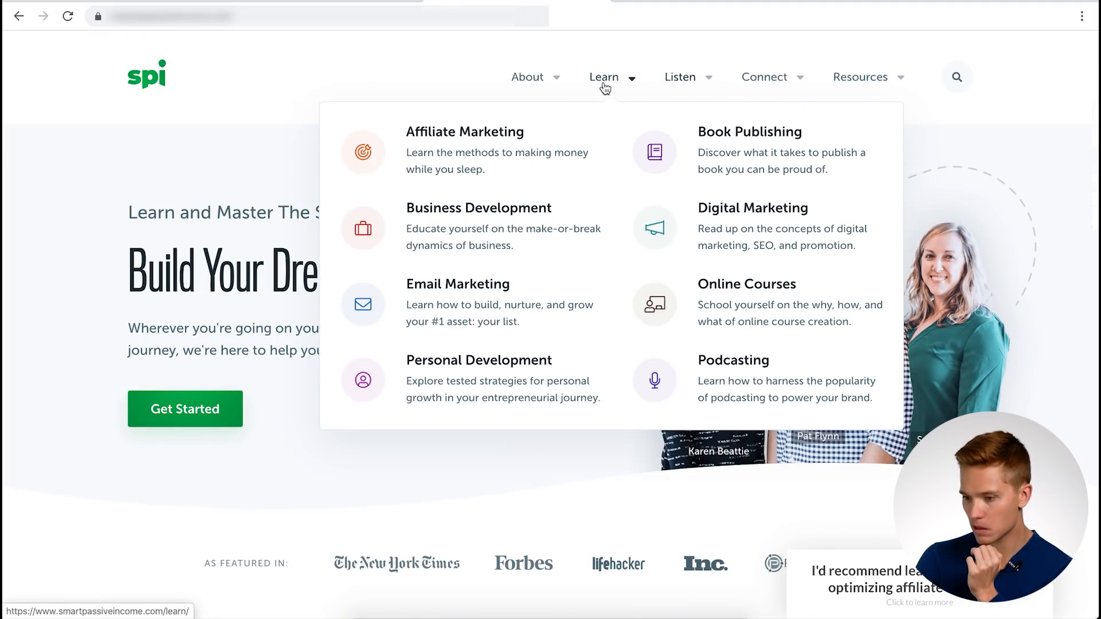
mouse_move(601, 229)
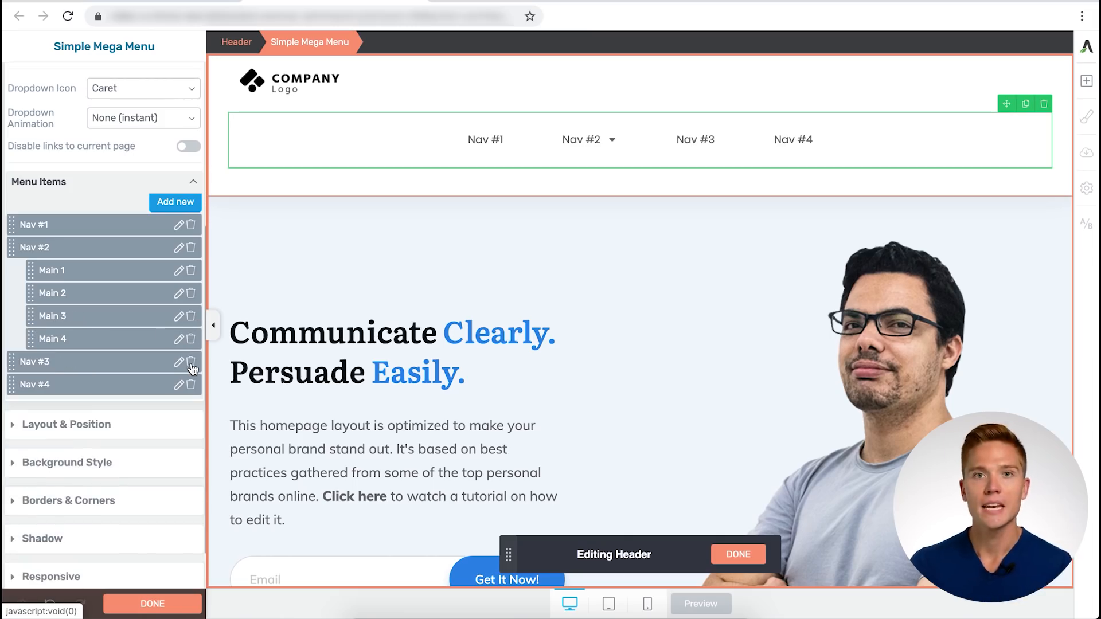
mouse_move(59, 281)
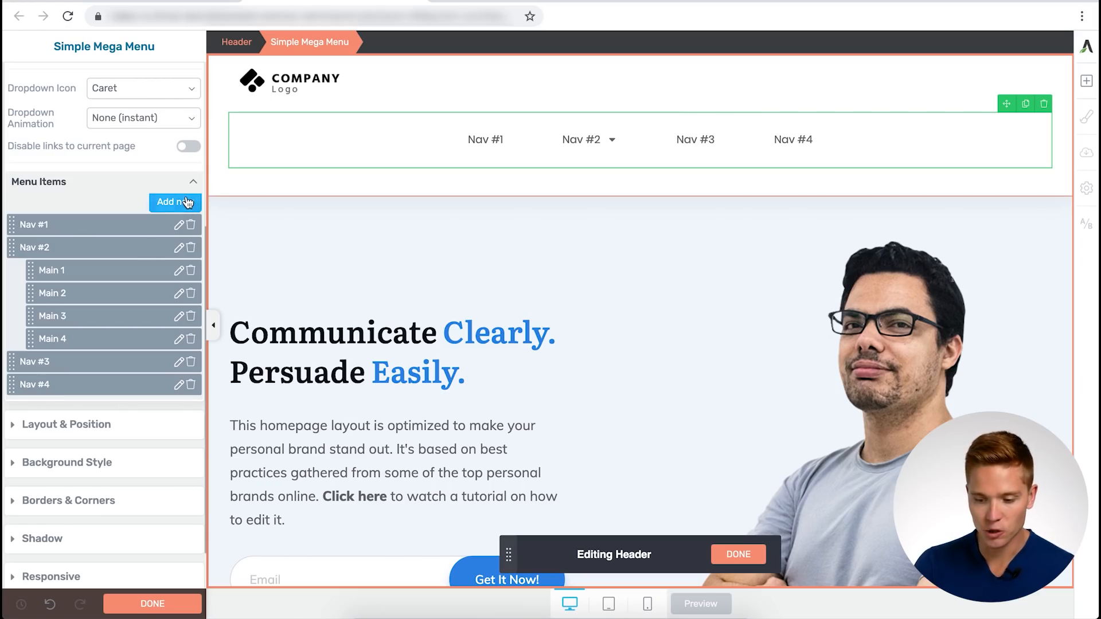
Add new top-level menu items, from Item 5 onward, under Menu Items
click(175, 202)
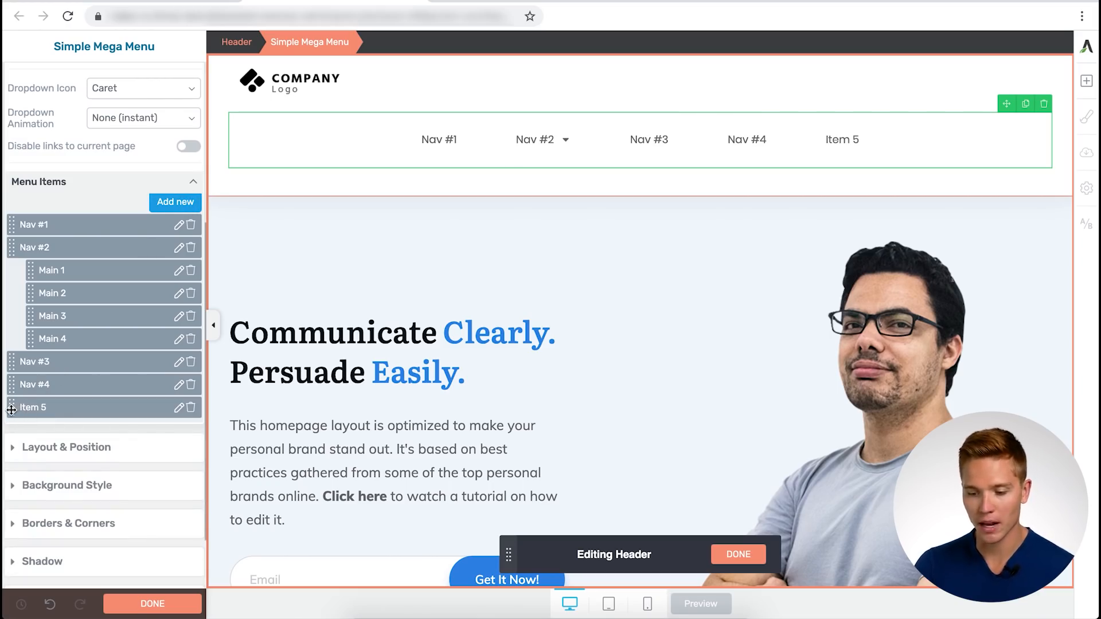
click(175, 203)
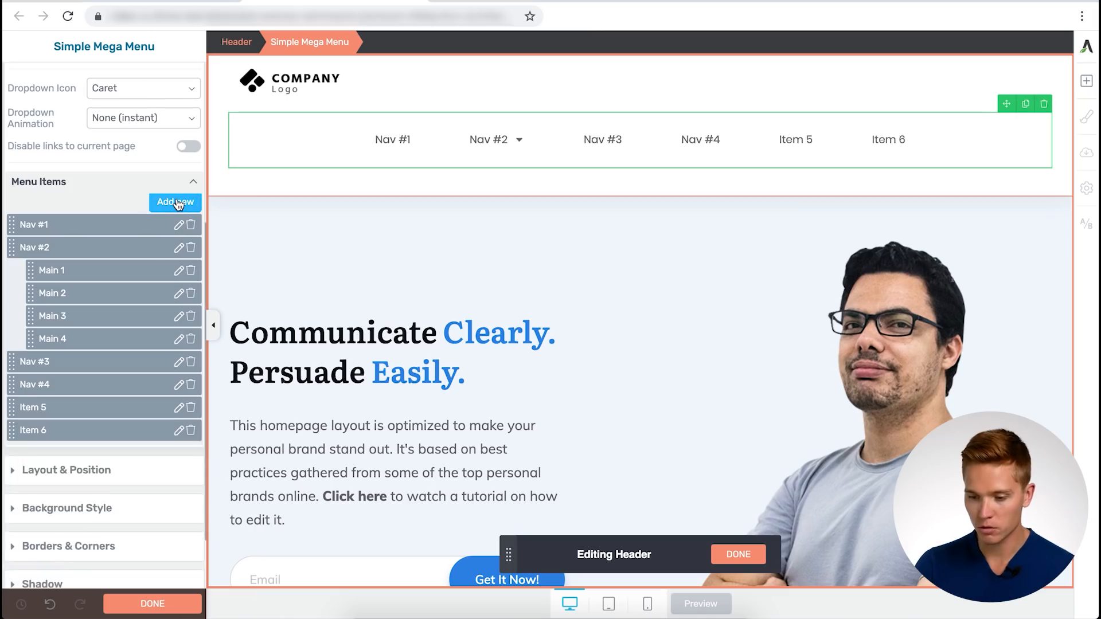
click(175, 203)
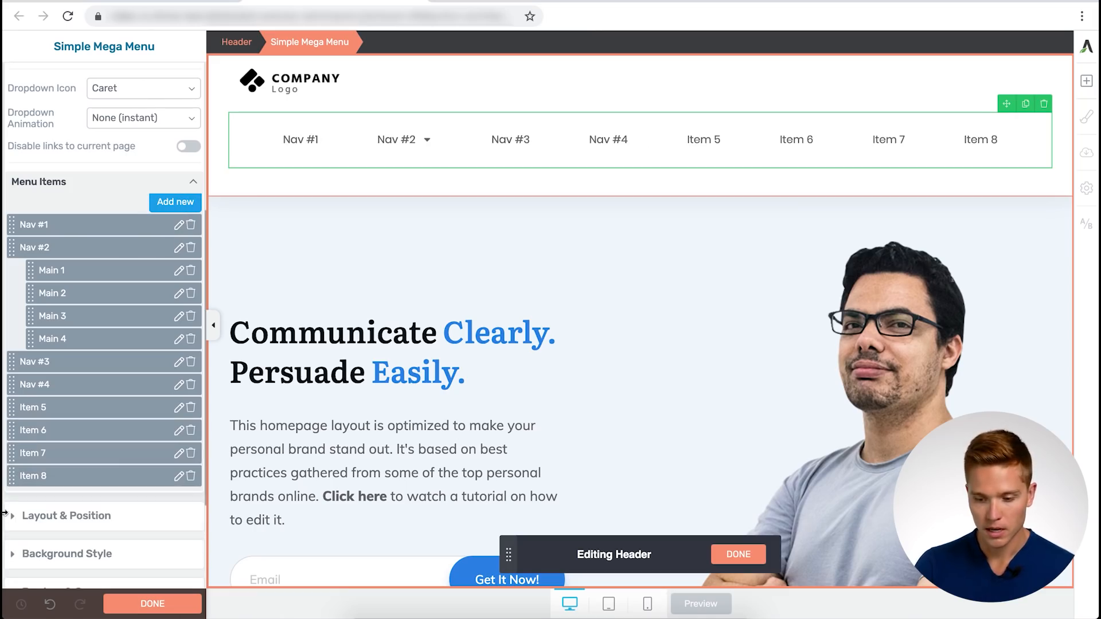
mouse_move(56, 408)
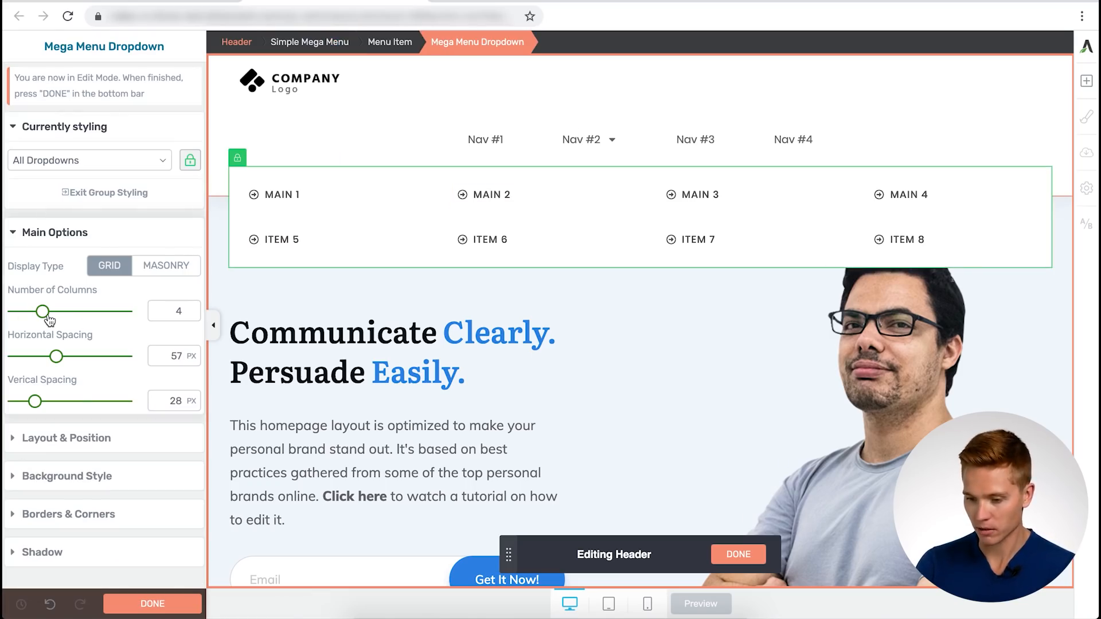
Set the Nav #2 dropdown to 2 columns with 11px horizontal and 16px vertical spacing
drag(45, 312, 28, 312)
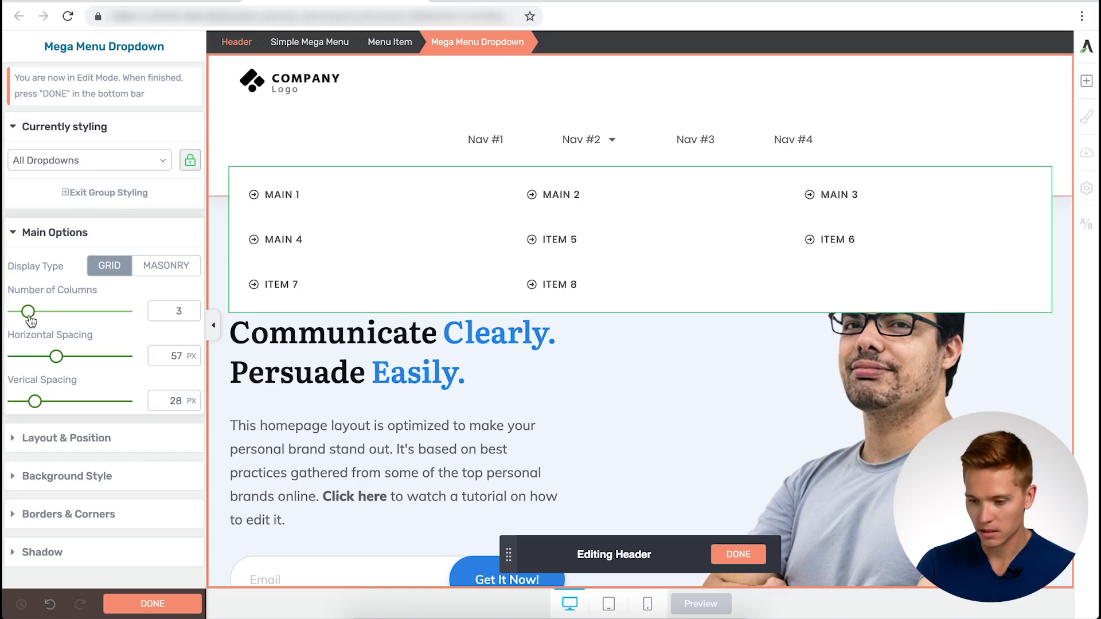
drag(28, 311, 14, 311)
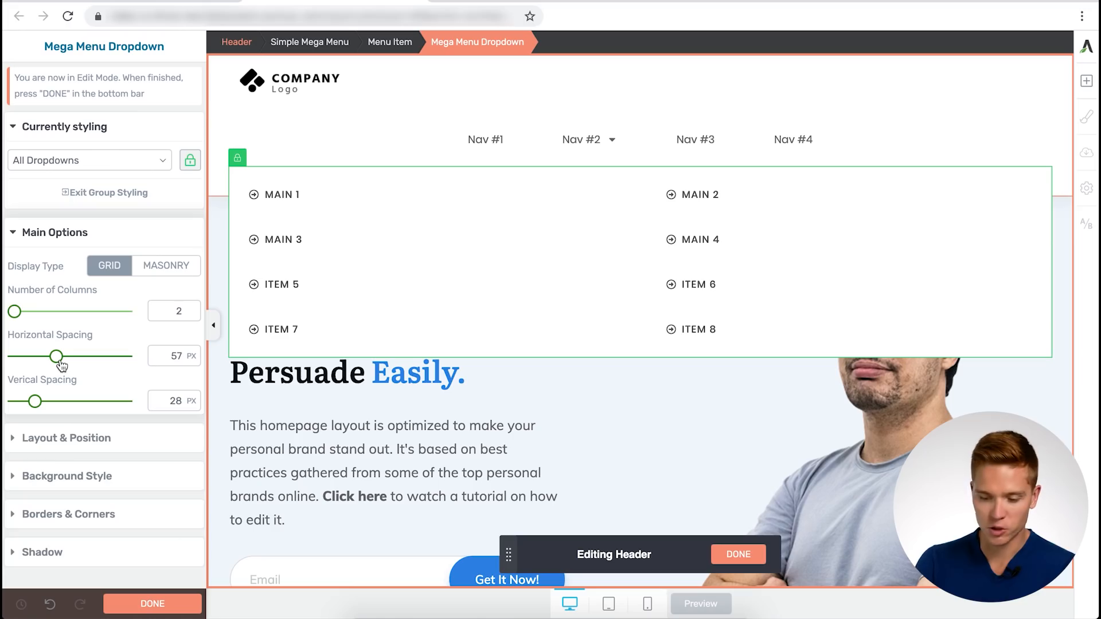
drag(57, 356, 28, 356)
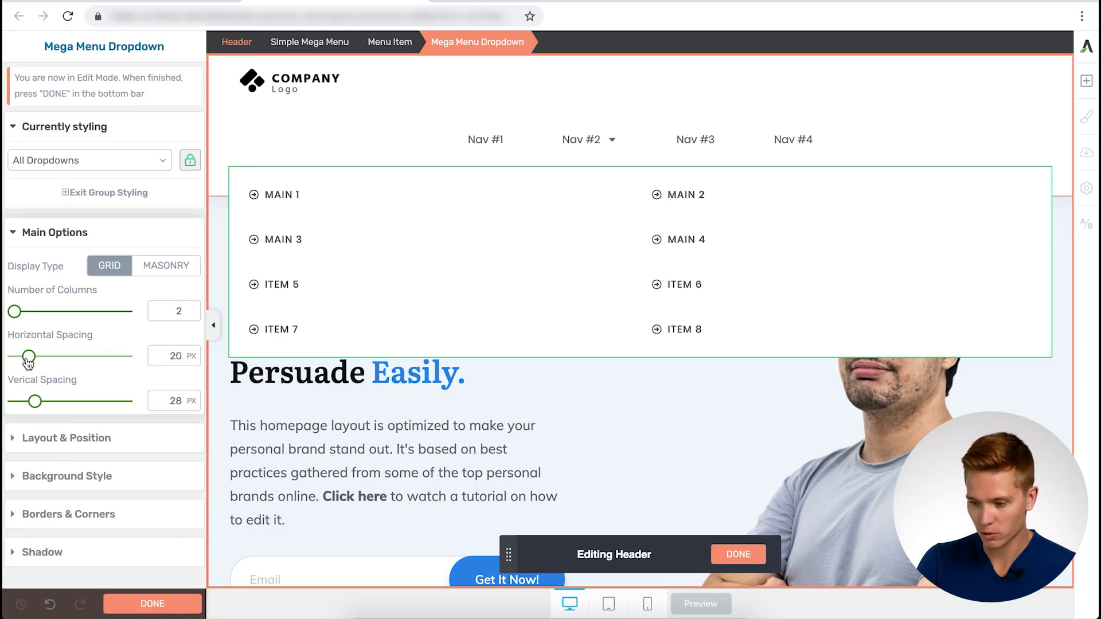
drag(28, 401, 28, 401)
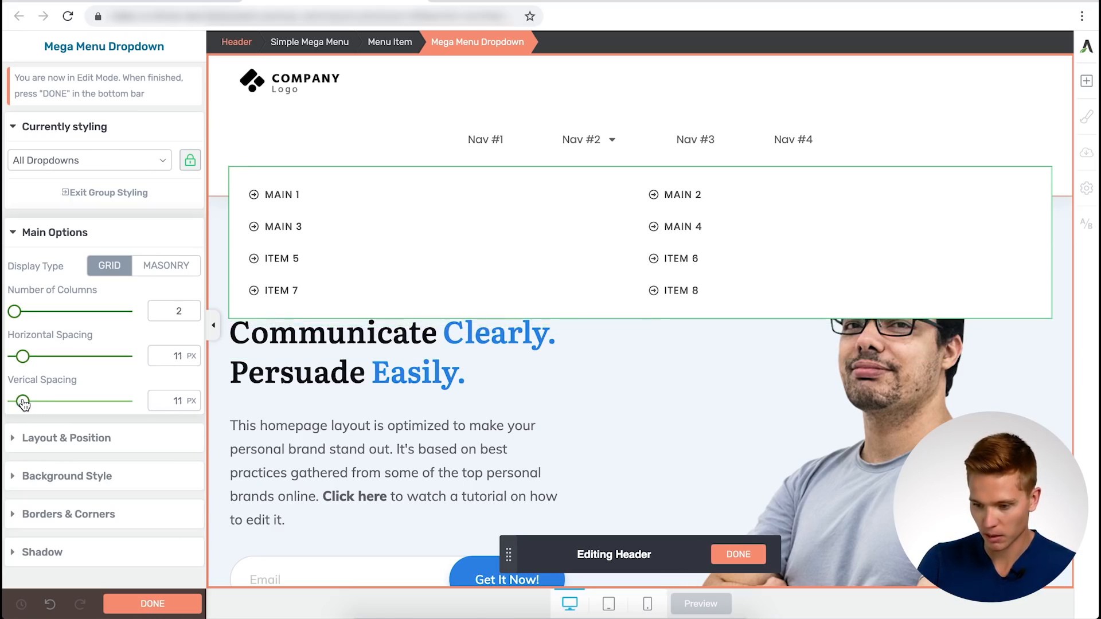
drag(23, 403, 42, 403)
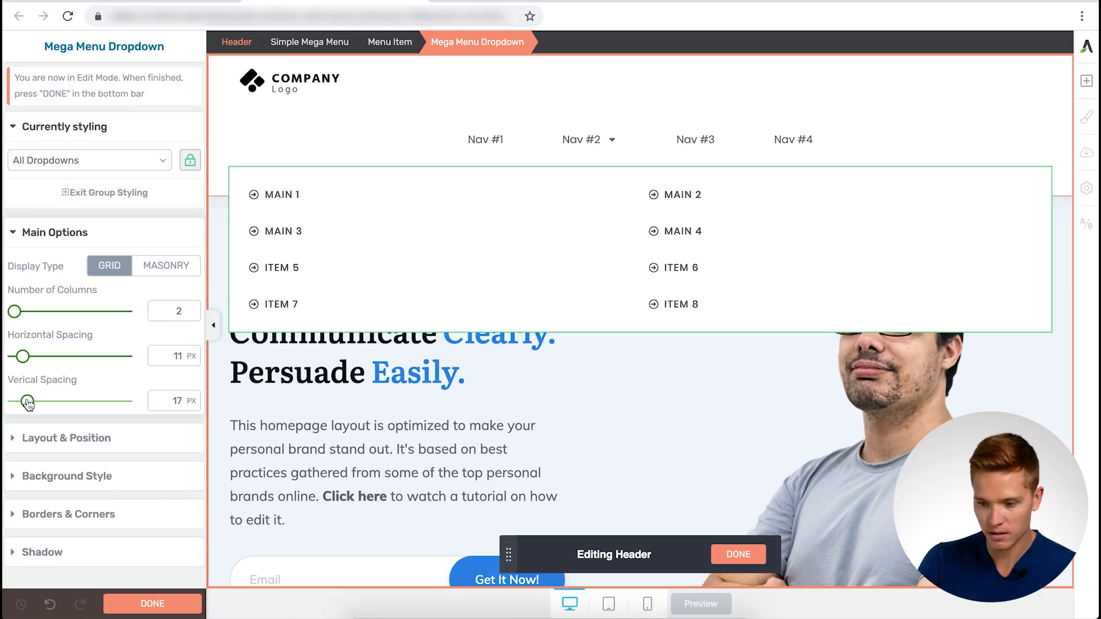
drag(28, 401, 26, 400)
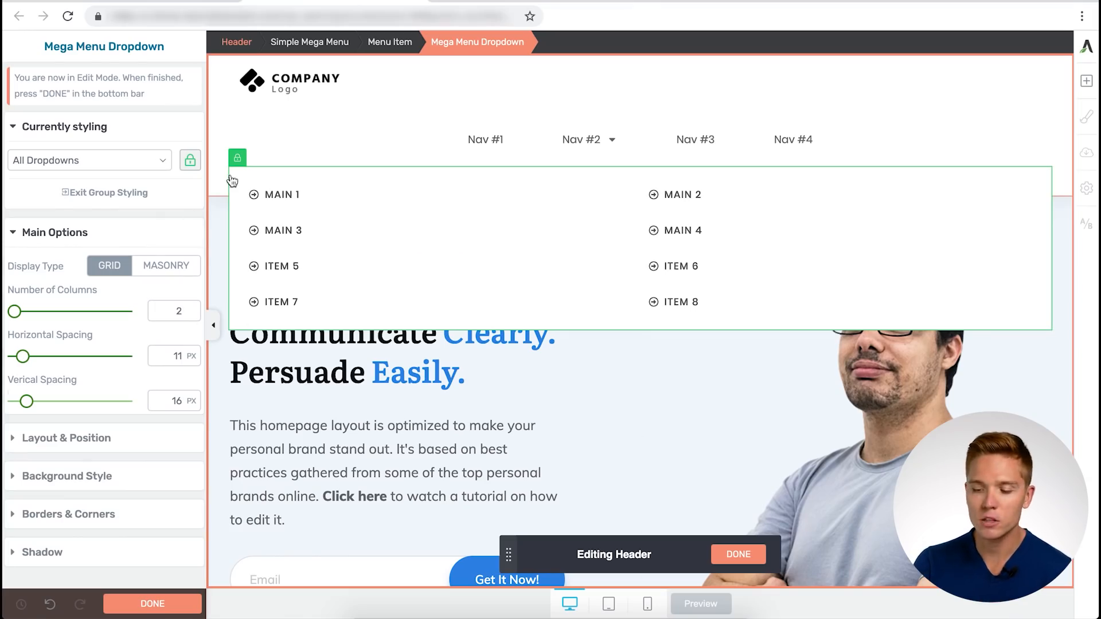
Select MAIN 1, unlock it from group styling, and turn off its icon
click(285, 194)
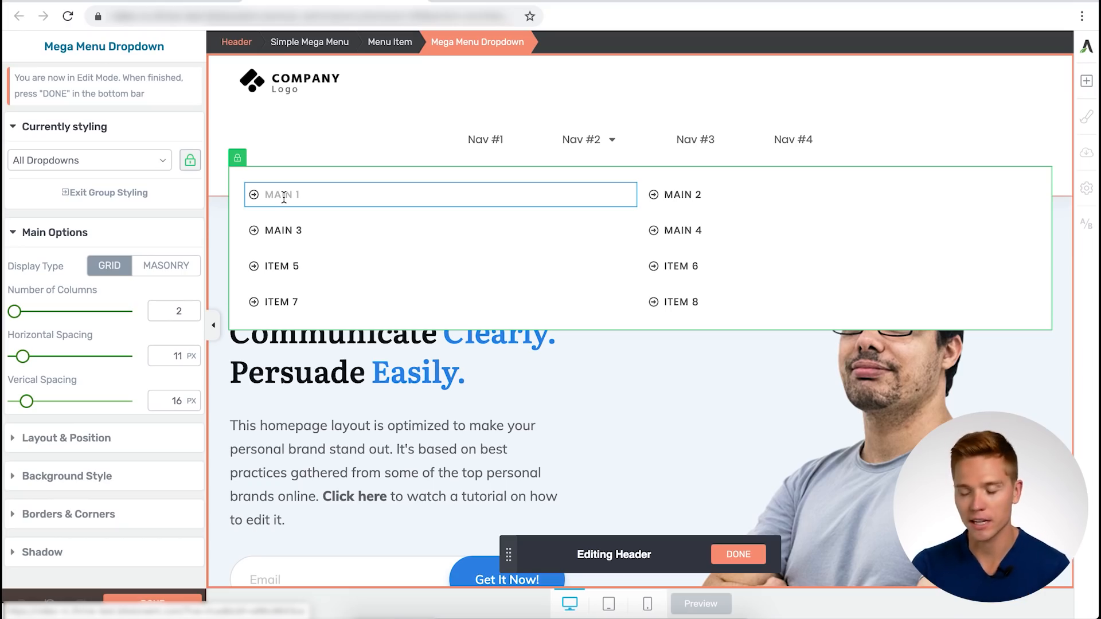
click(284, 195)
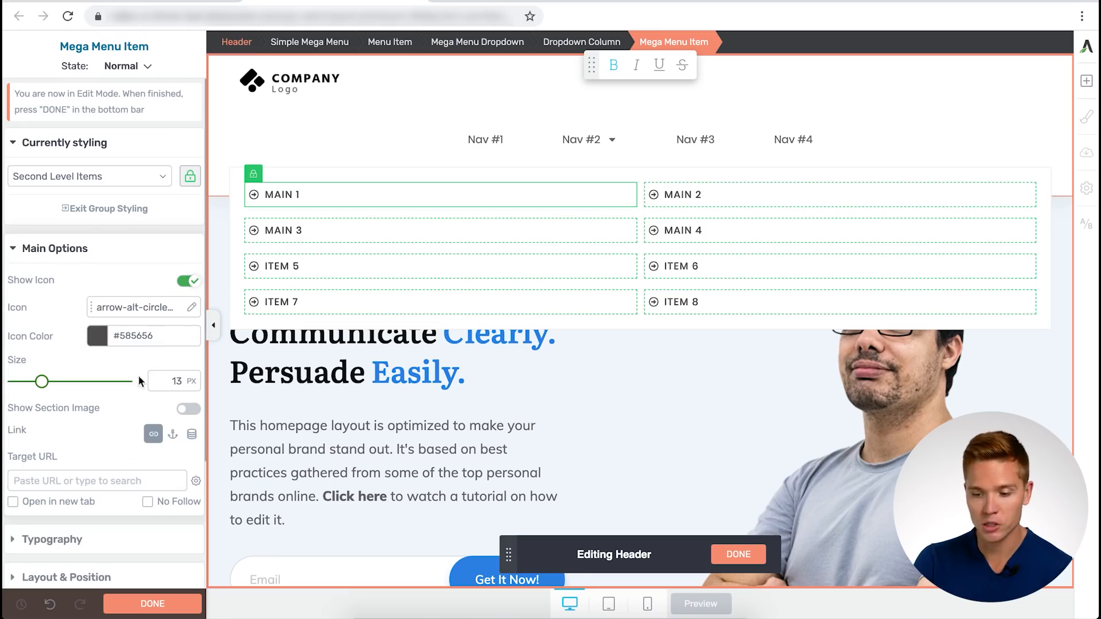
mouse_move(16, 292)
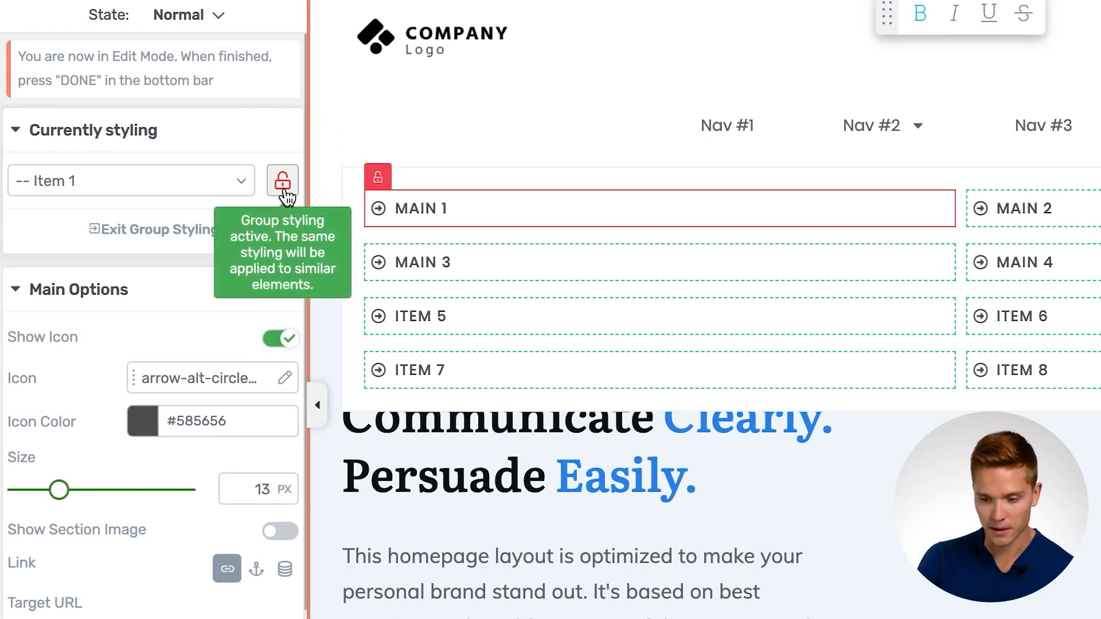
click(279, 338)
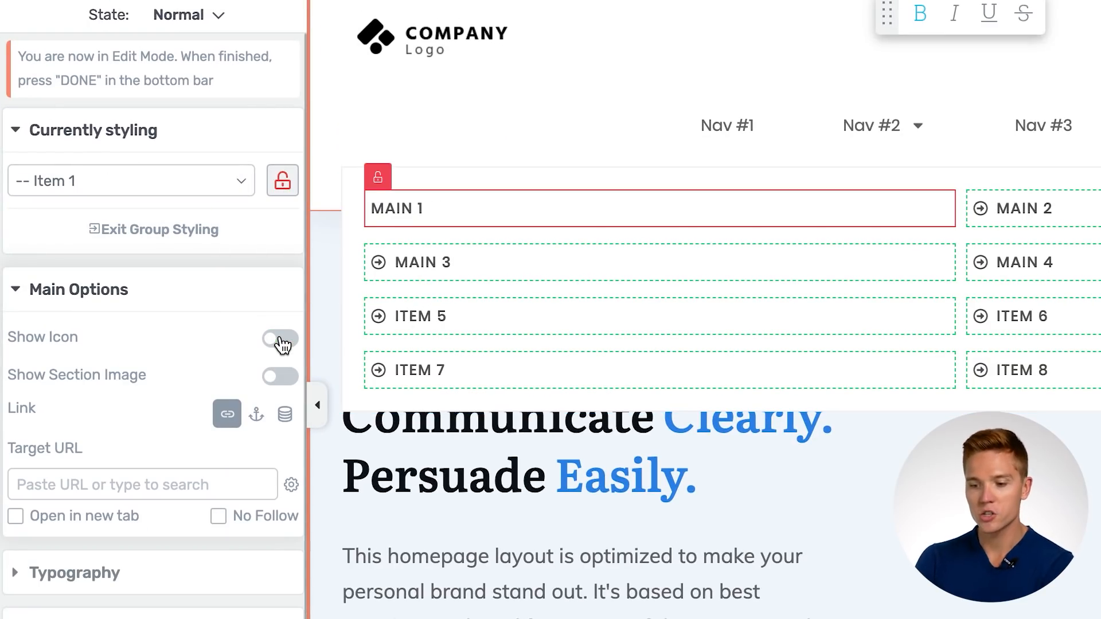
click(278, 338)
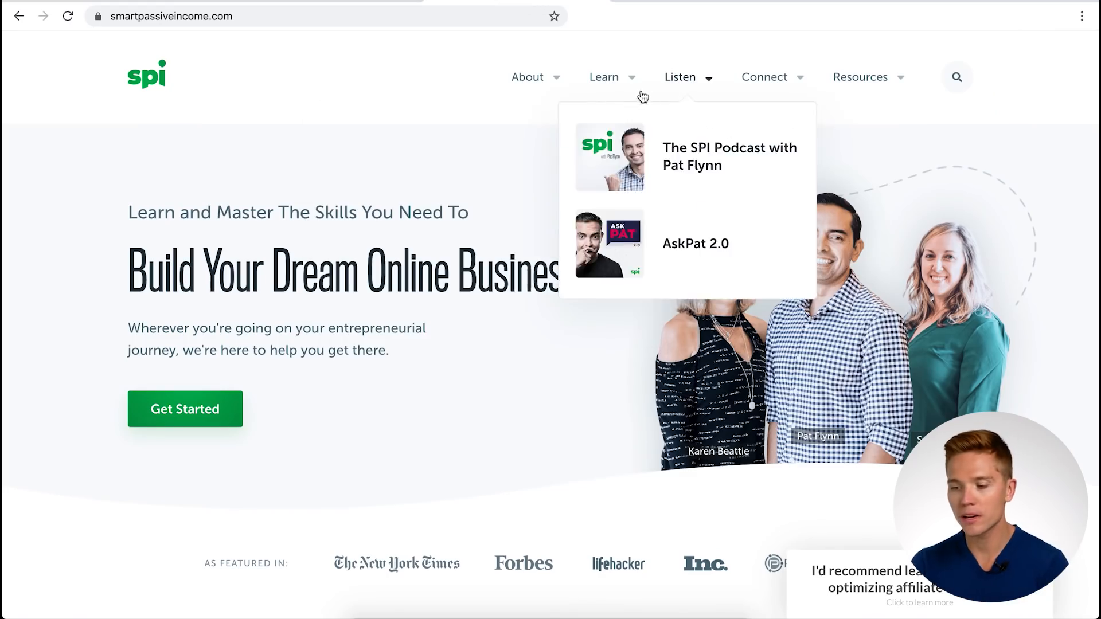
mouse_move(604, 76)
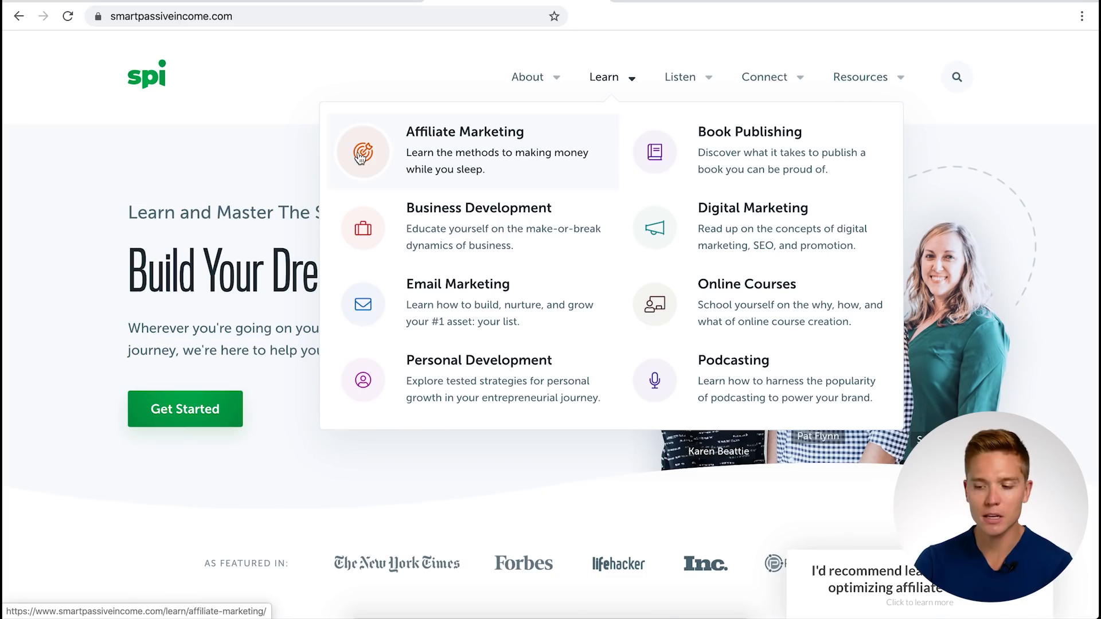
mouse_move(398, 293)
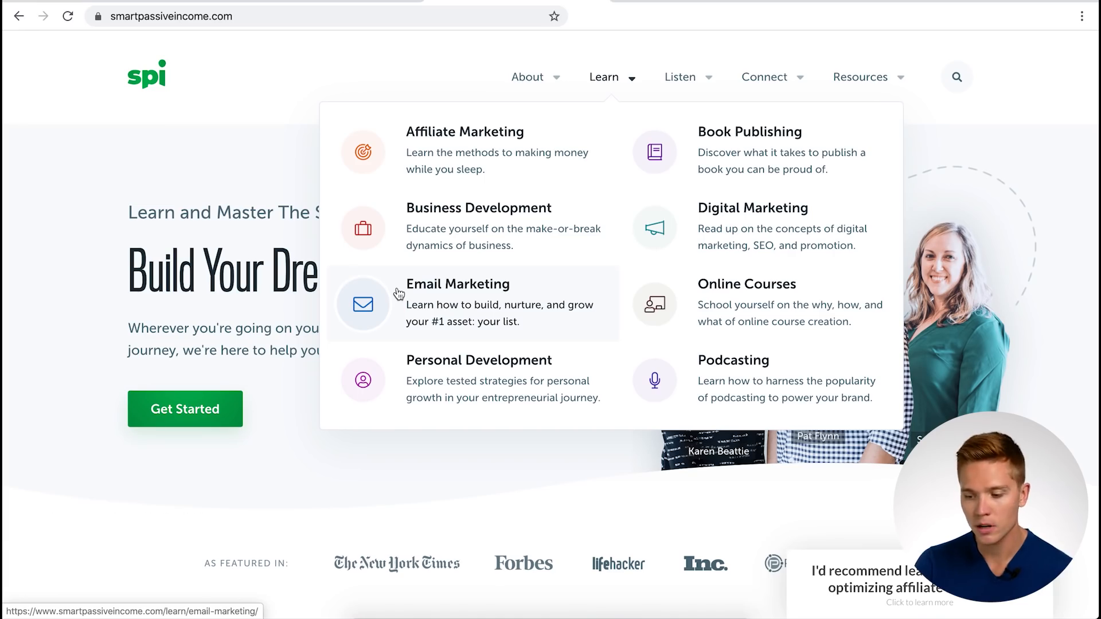
mouse_move(613, 79)
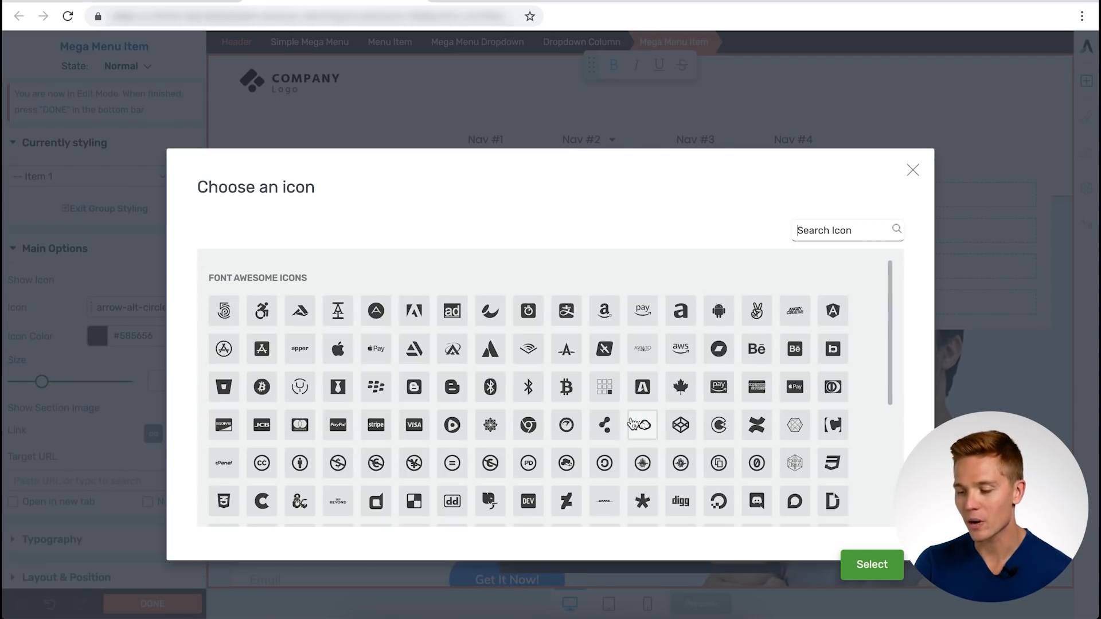
mouse_move(452, 387)
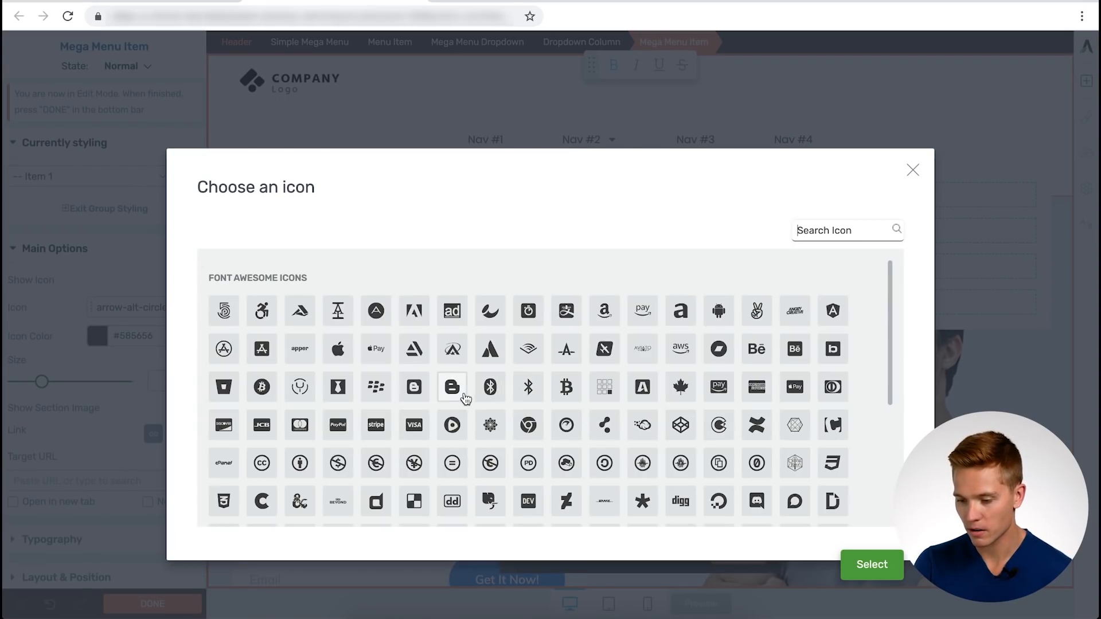
Give MAIN 1 a Blogger logo icon and MAIN 3 a different brand icon
click(452, 387)
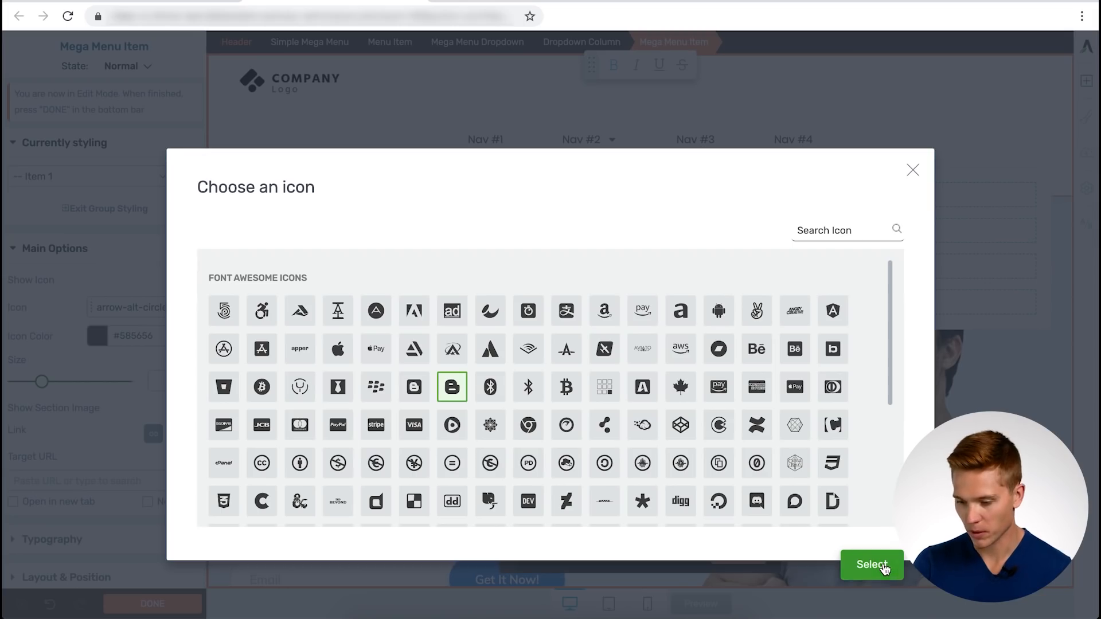
click(871, 564)
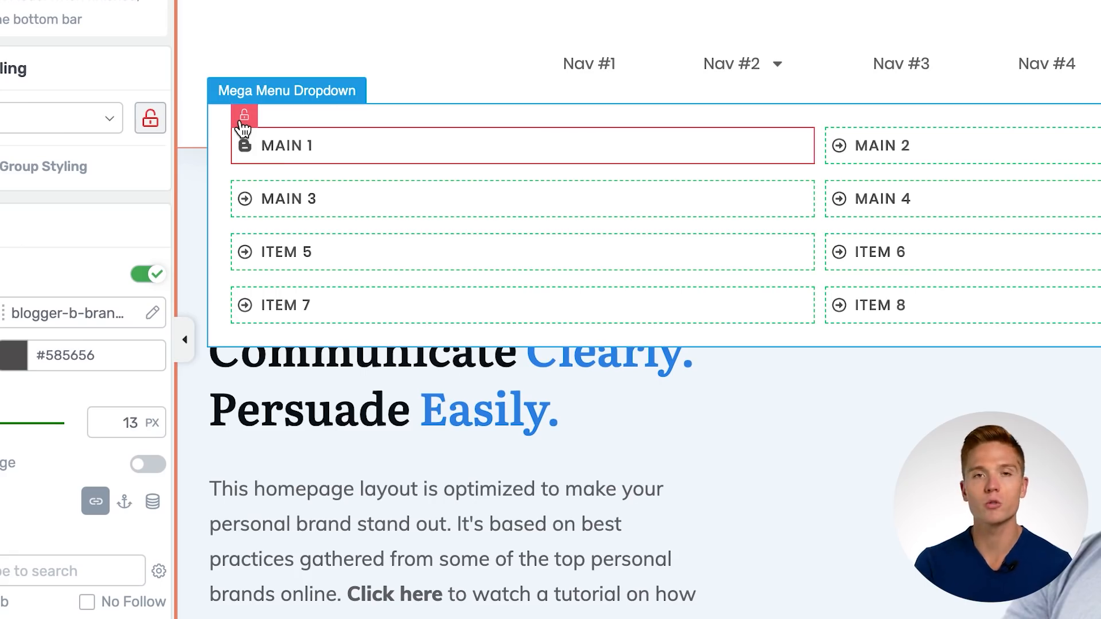
click(244, 115)
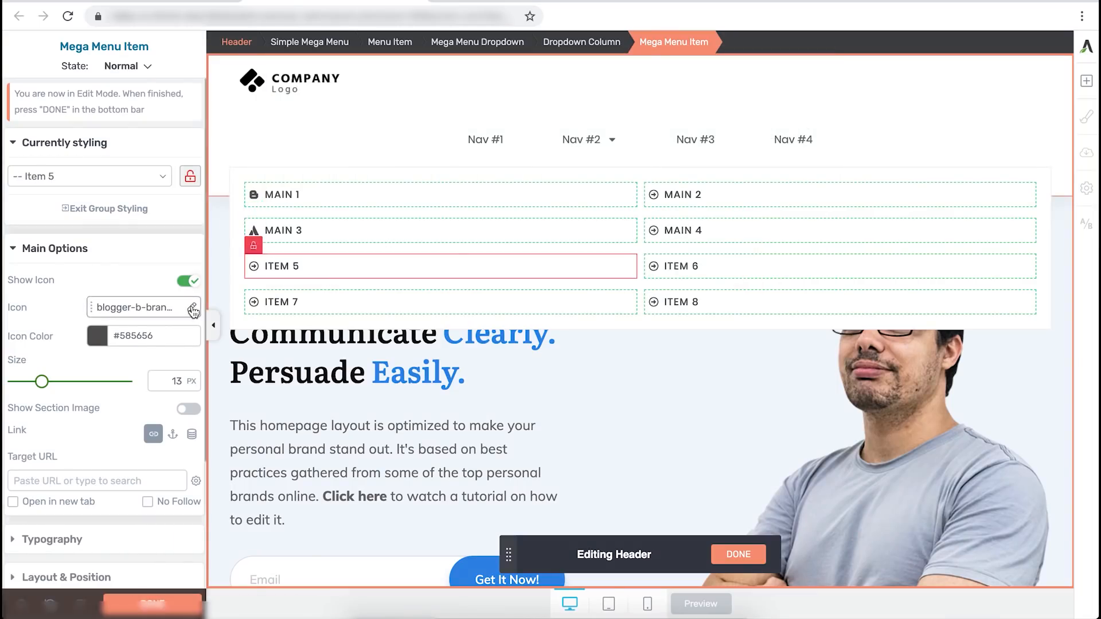
click(194, 307)
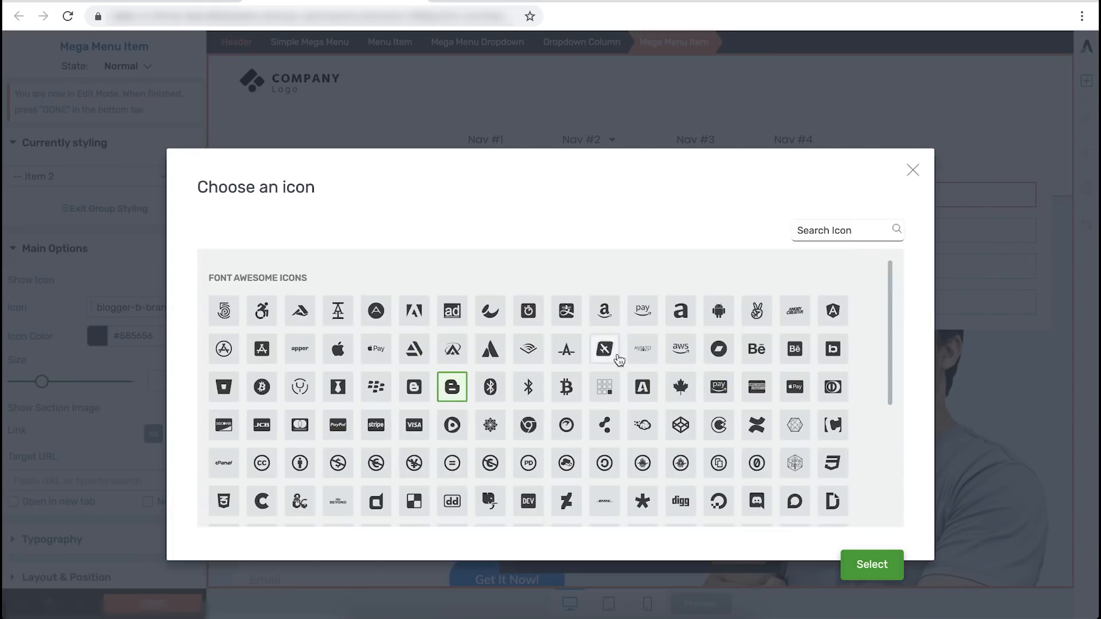
click(872, 564)
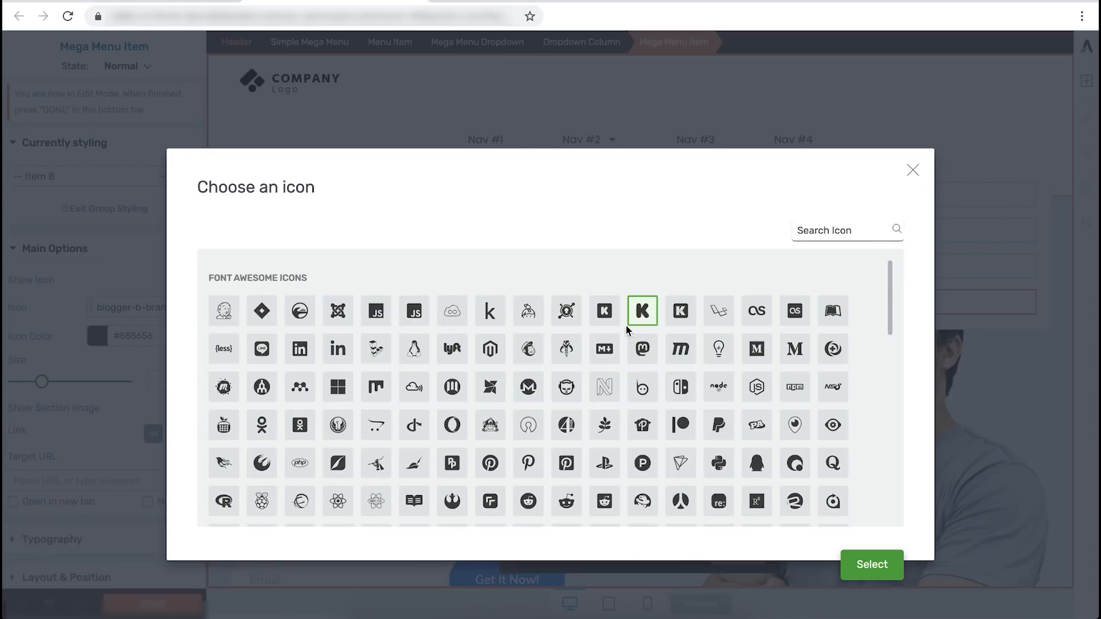
Confirm the K icon for ITEM 8 and size all item icons to 17 px
click(872, 565)
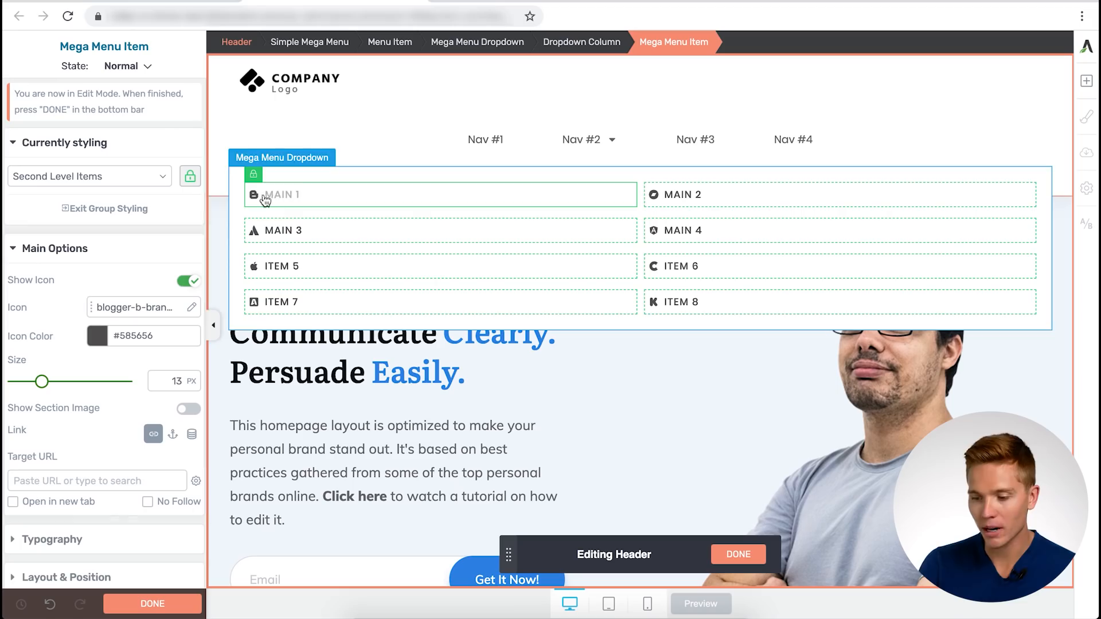
drag(43, 381, 46, 381)
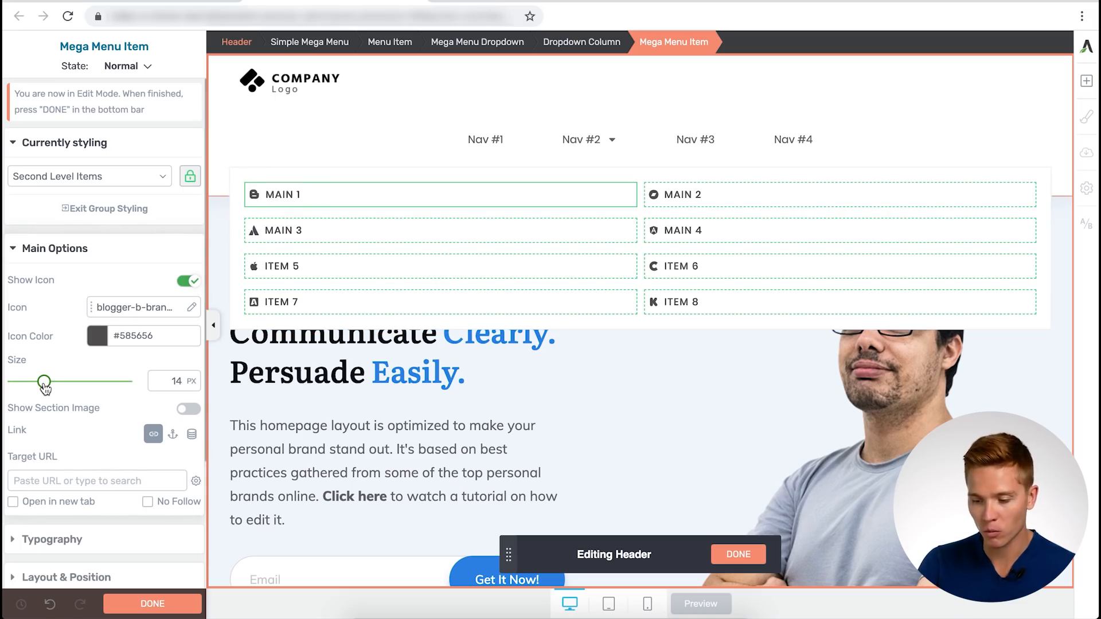
drag(44, 381, 64, 381)
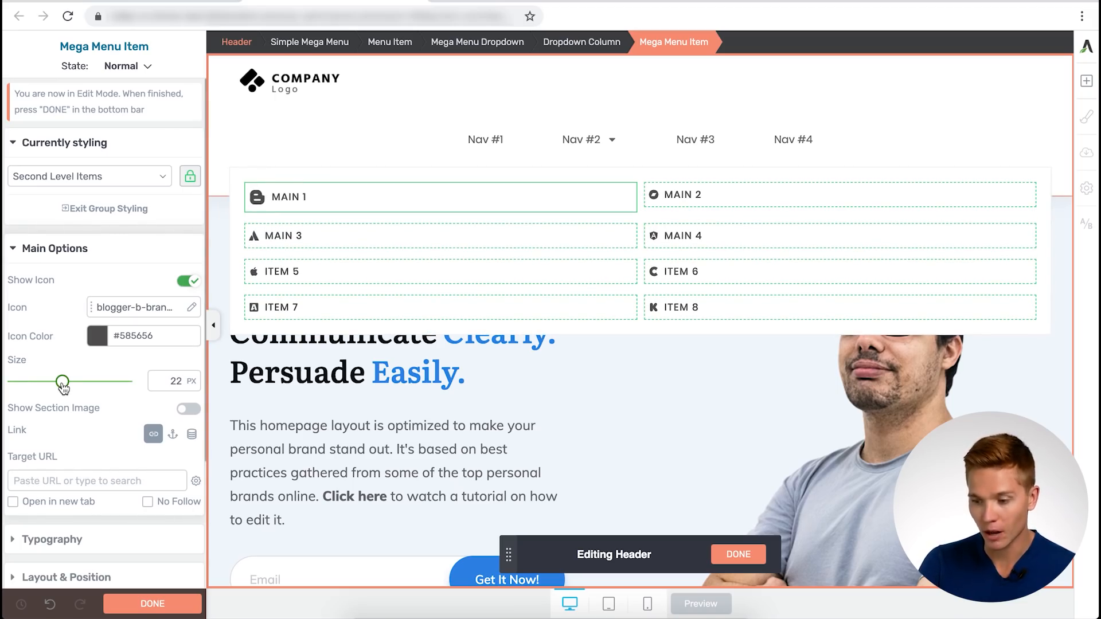
drag(63, 382, 87, 382)
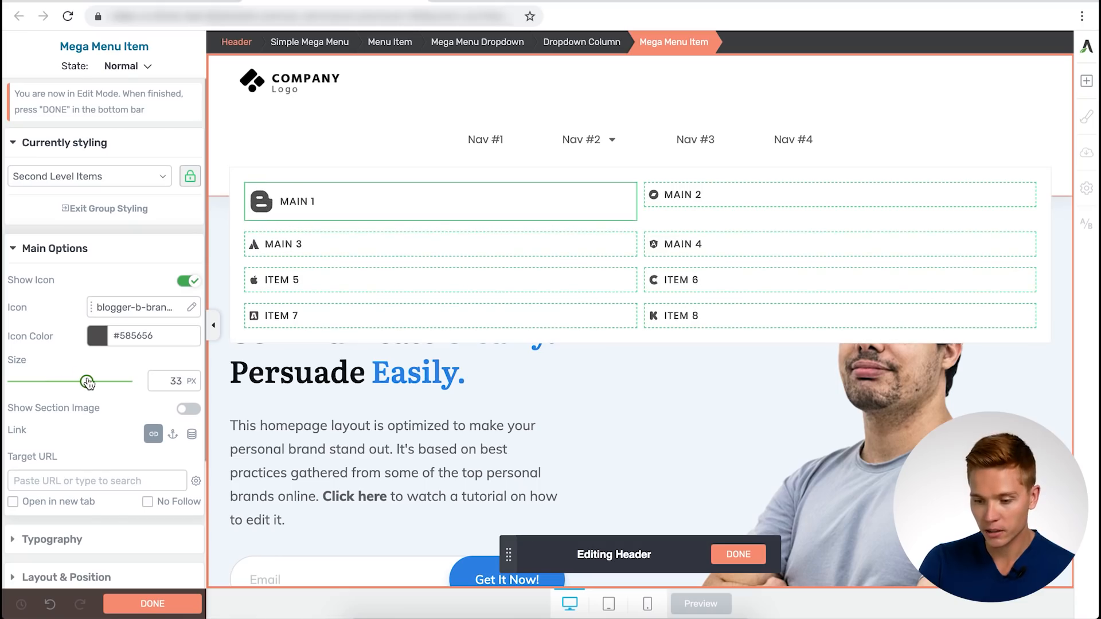
drag(87, 381, 48, 381)
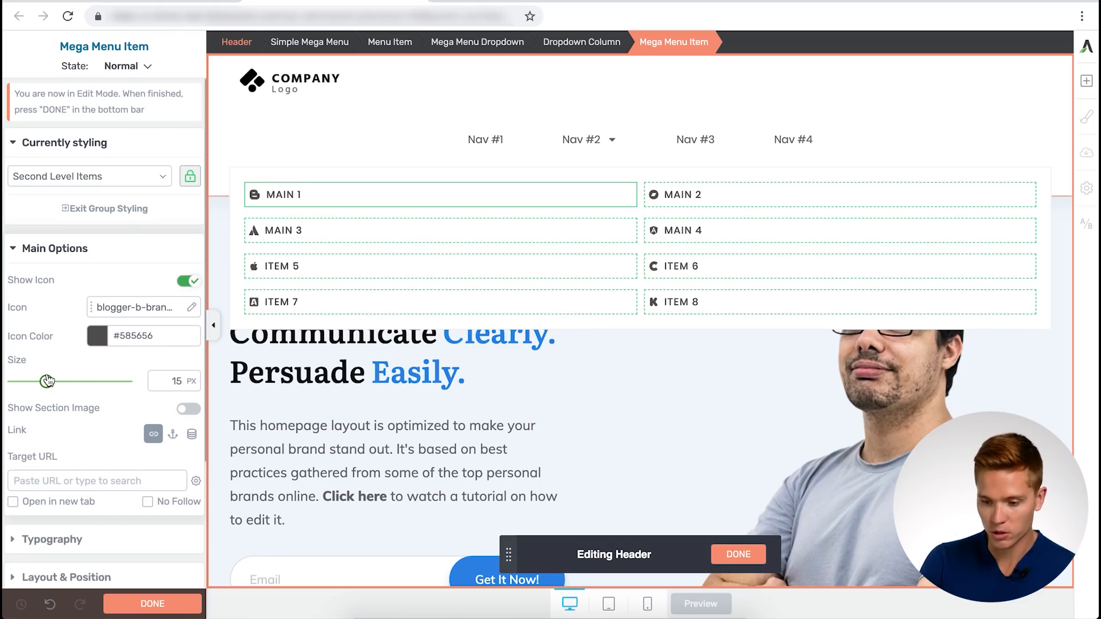
click(440, 266)
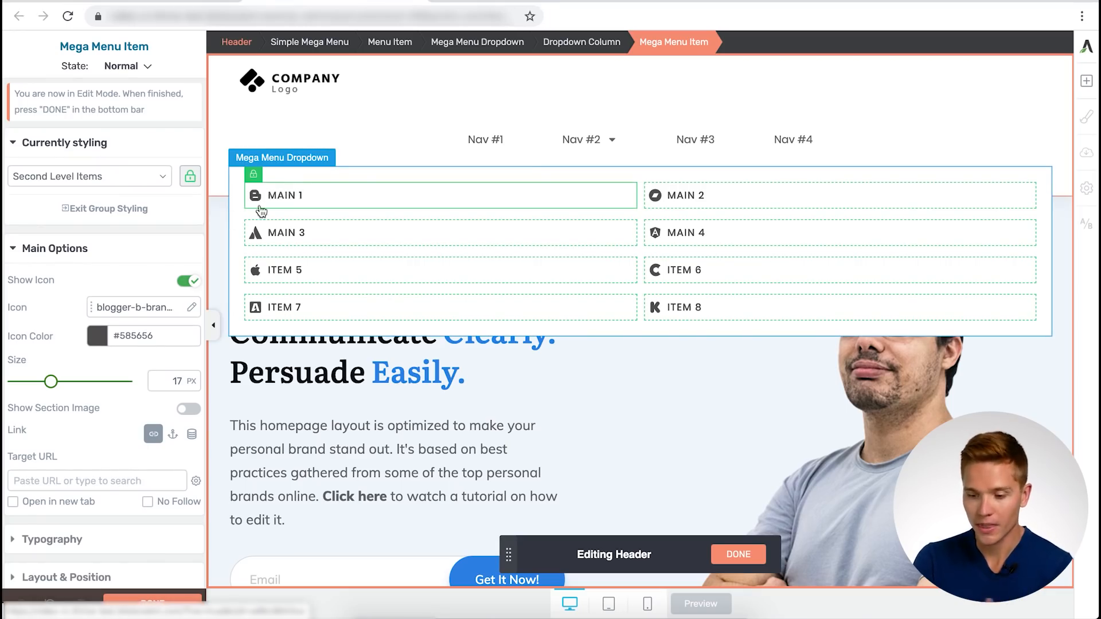
Colour MAIN 1's icon blue and MAIN 3's icon red
click(92, 336)
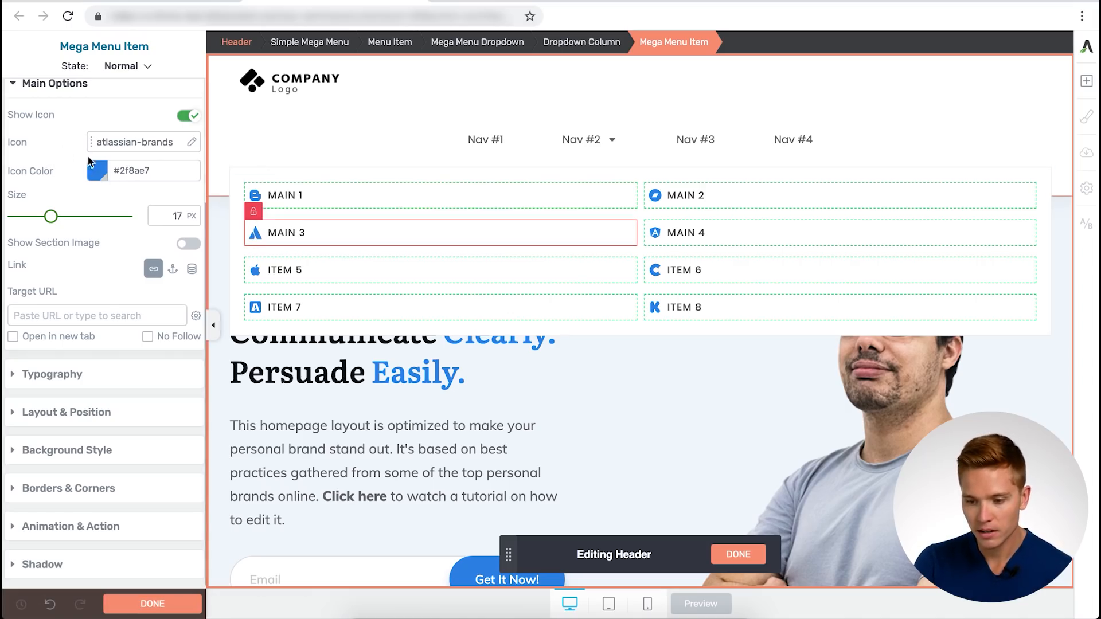
click(97, 171)
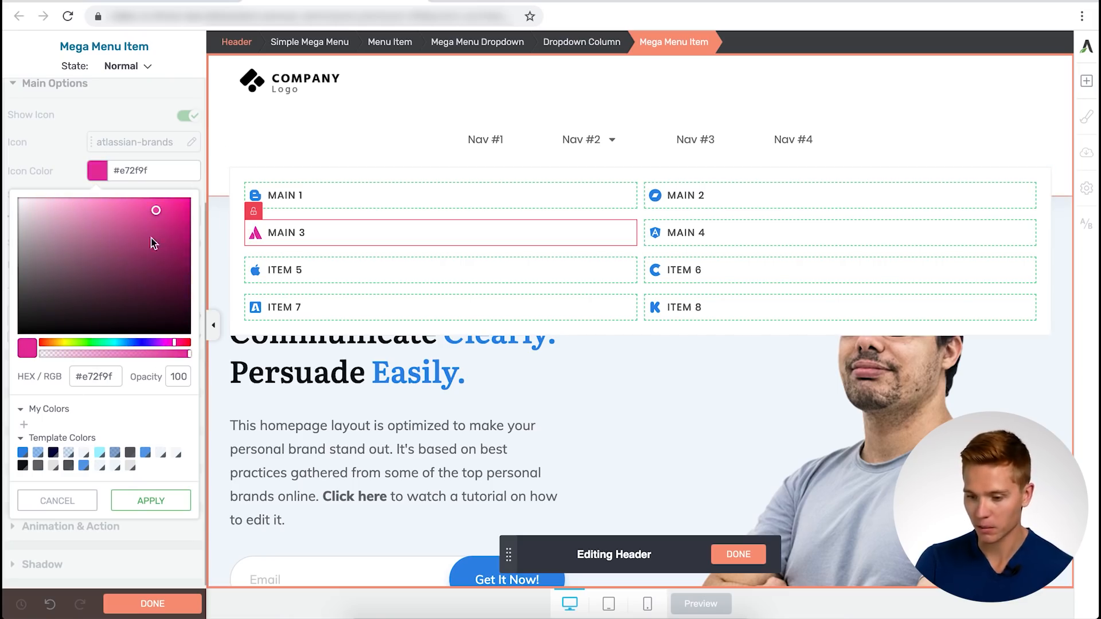
click(150, 500)
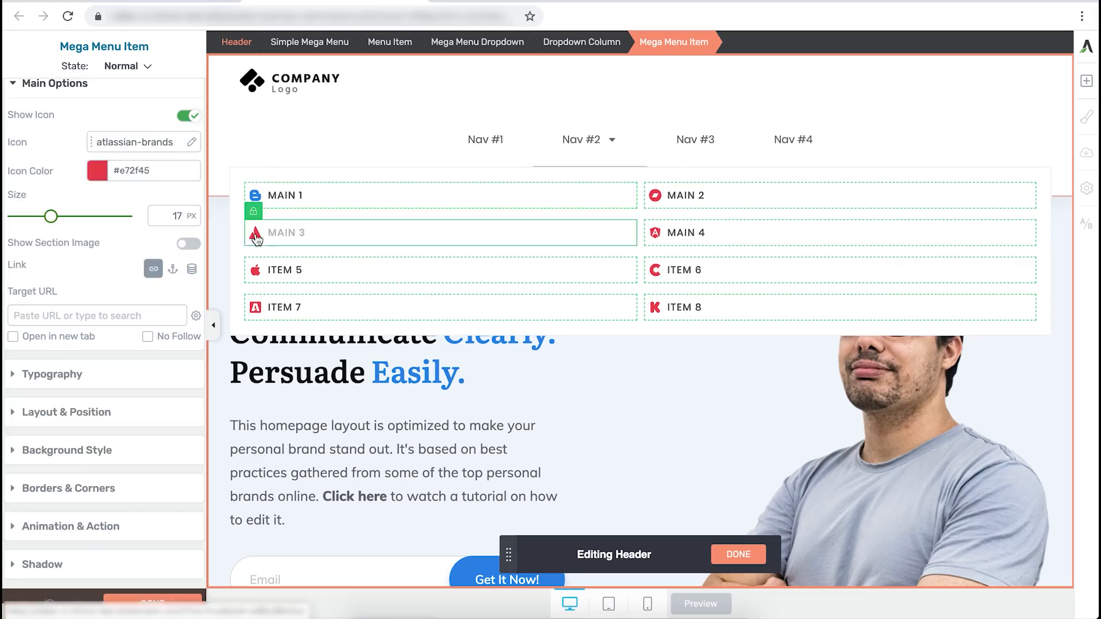
click(97, 170)
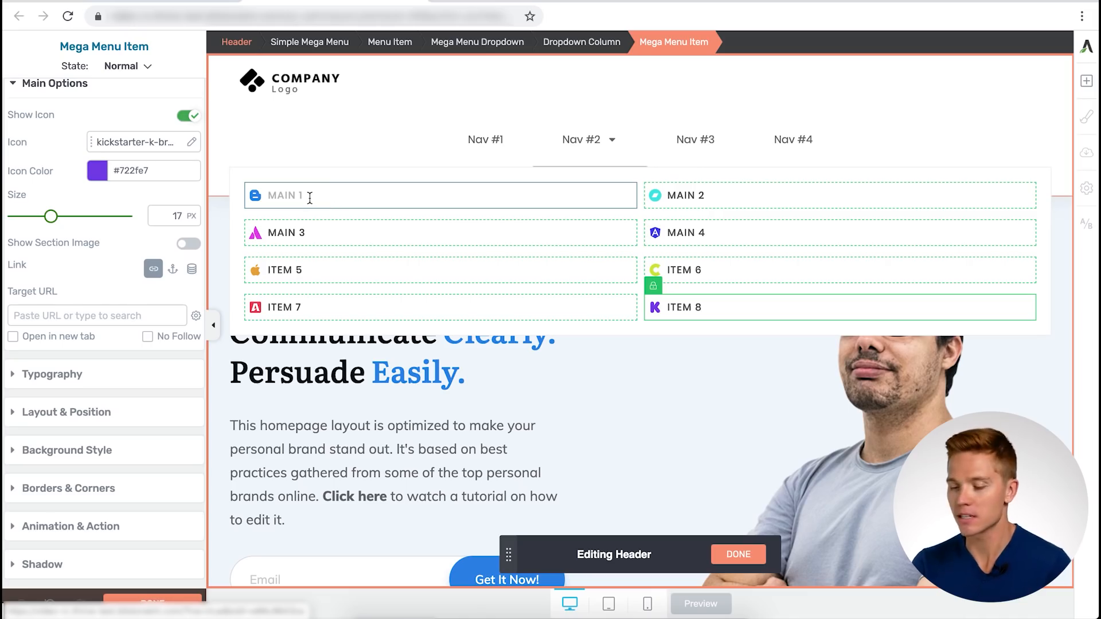
Change the MAIN 1 dropdown label text to BLOGGING
double_click(282, 195)
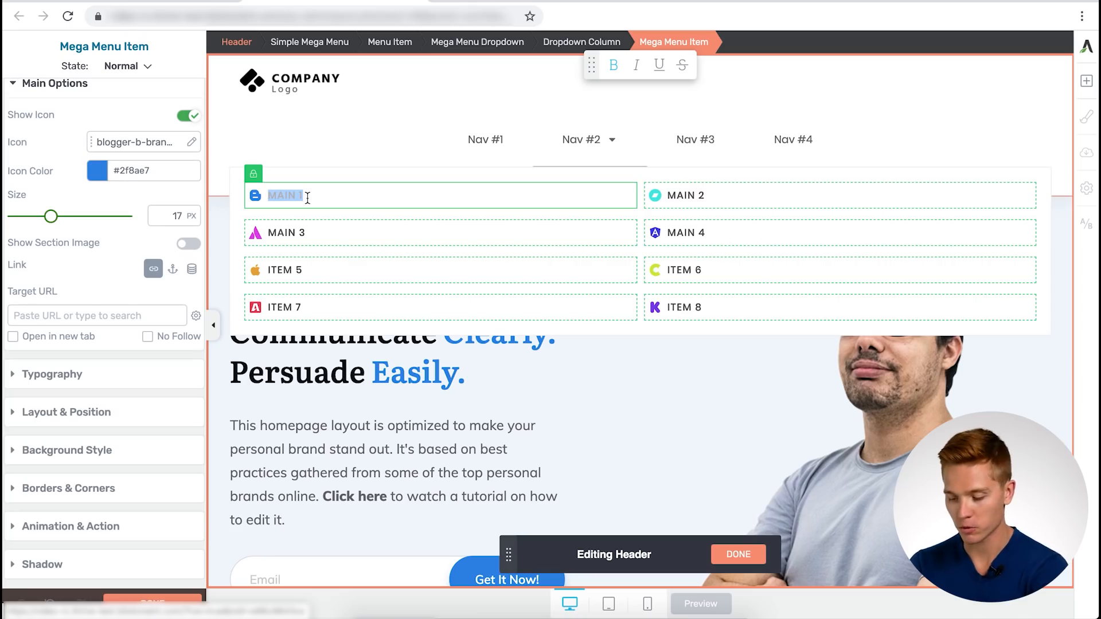
text(BLOGGING)
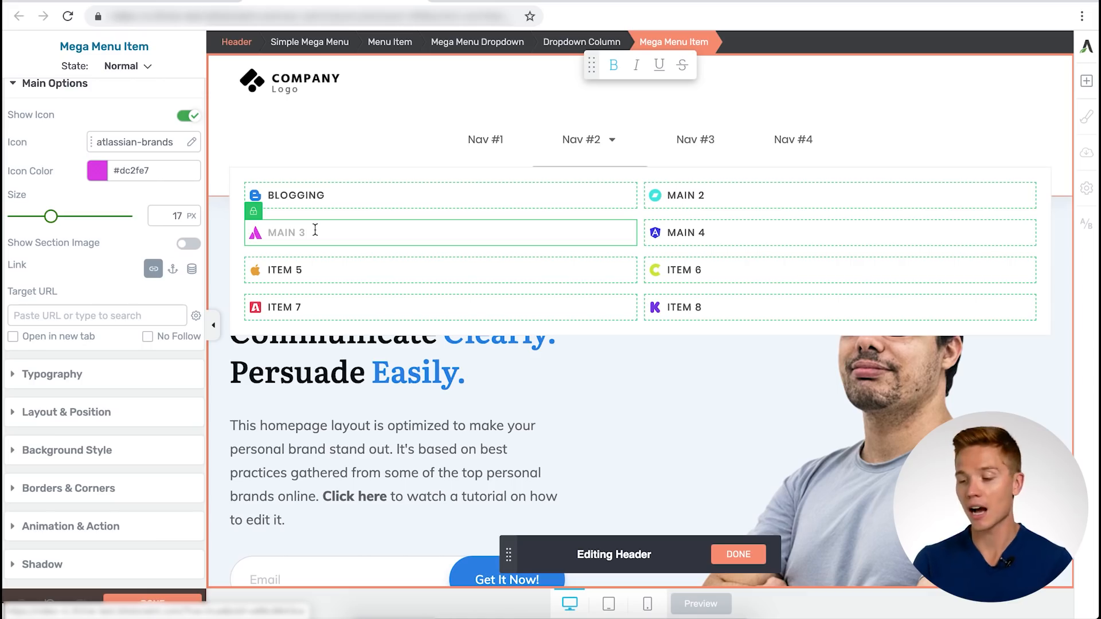
click(294, 194)
text(ari)
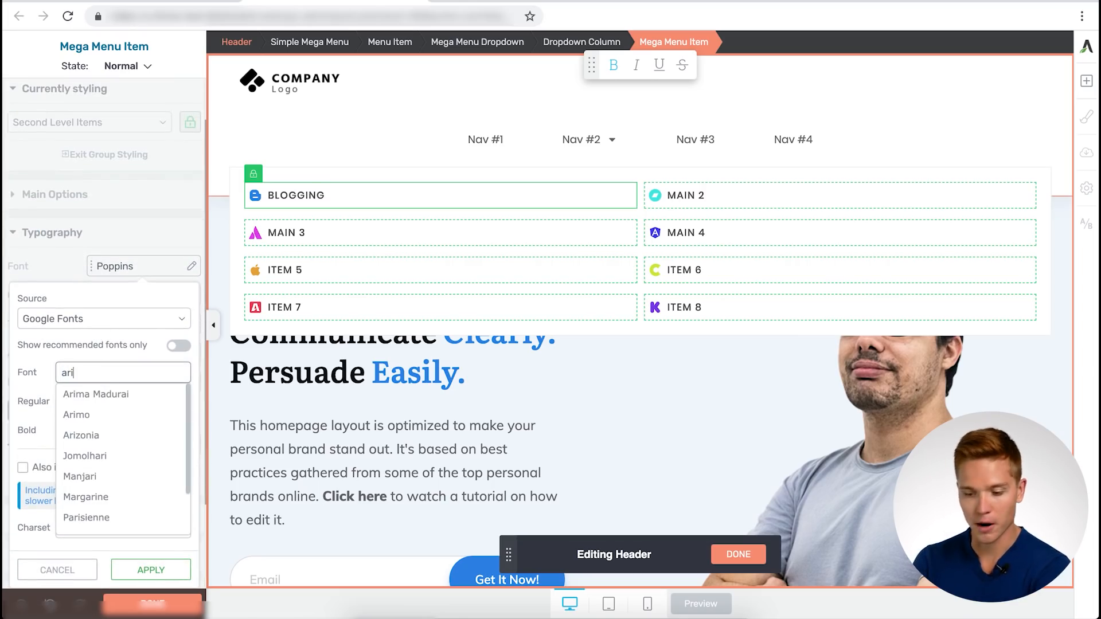
mouse_move(102, 415)
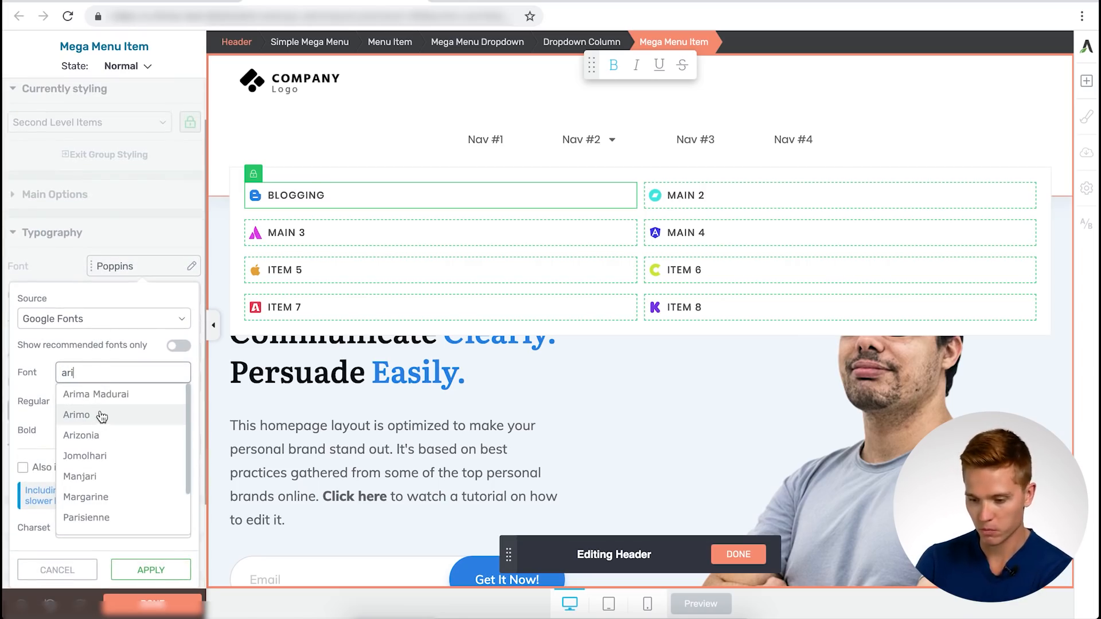
Set the topic font to Arimo with Capitalize (Tt) transform
click(76, 415)
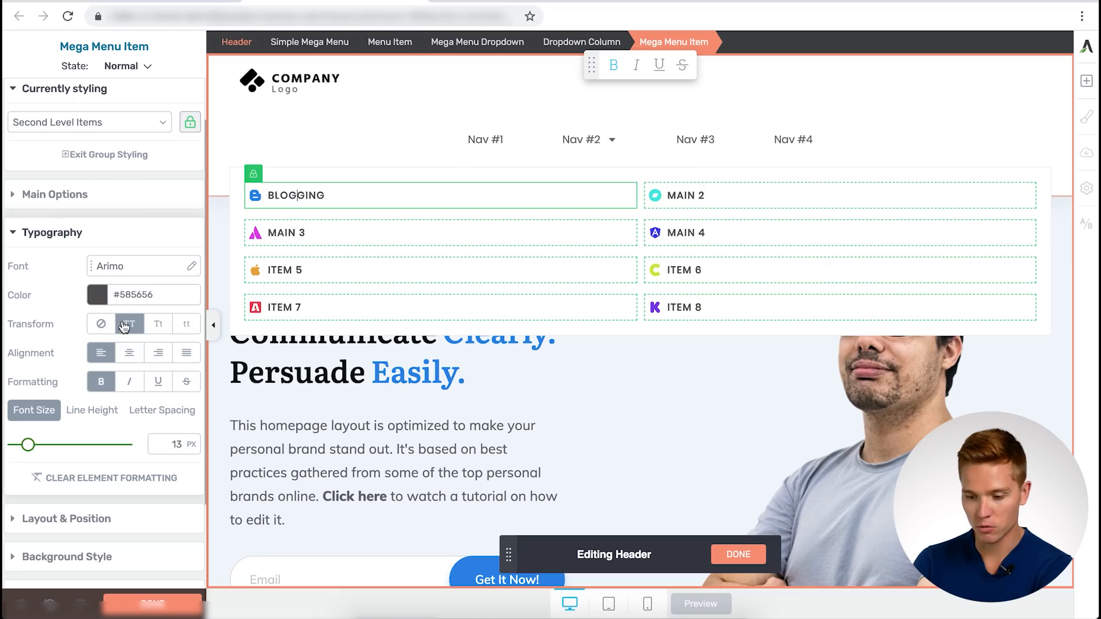
click(158, 324)
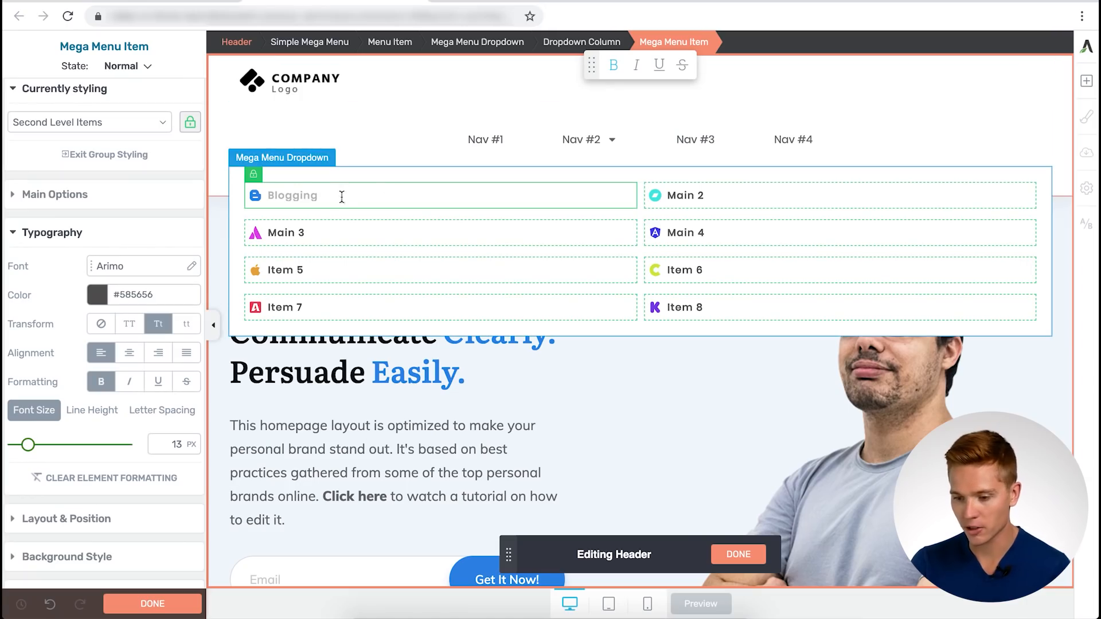
Rename the third dropdown topic's placeholder label to SEO
double_click(285, 232)
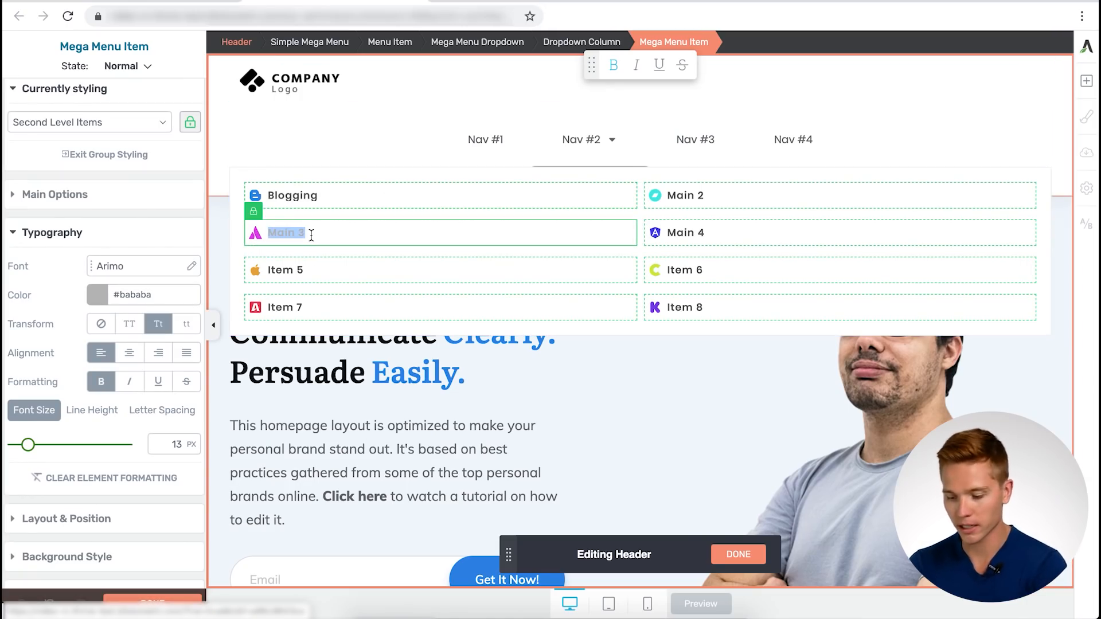
text(SEO)
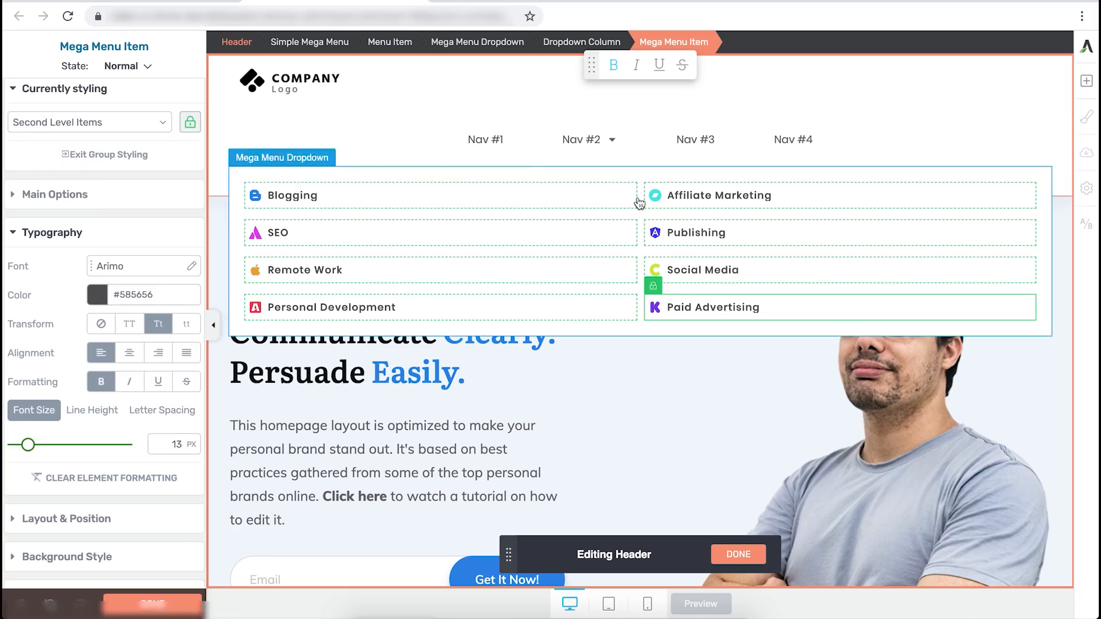
click(439, 195)
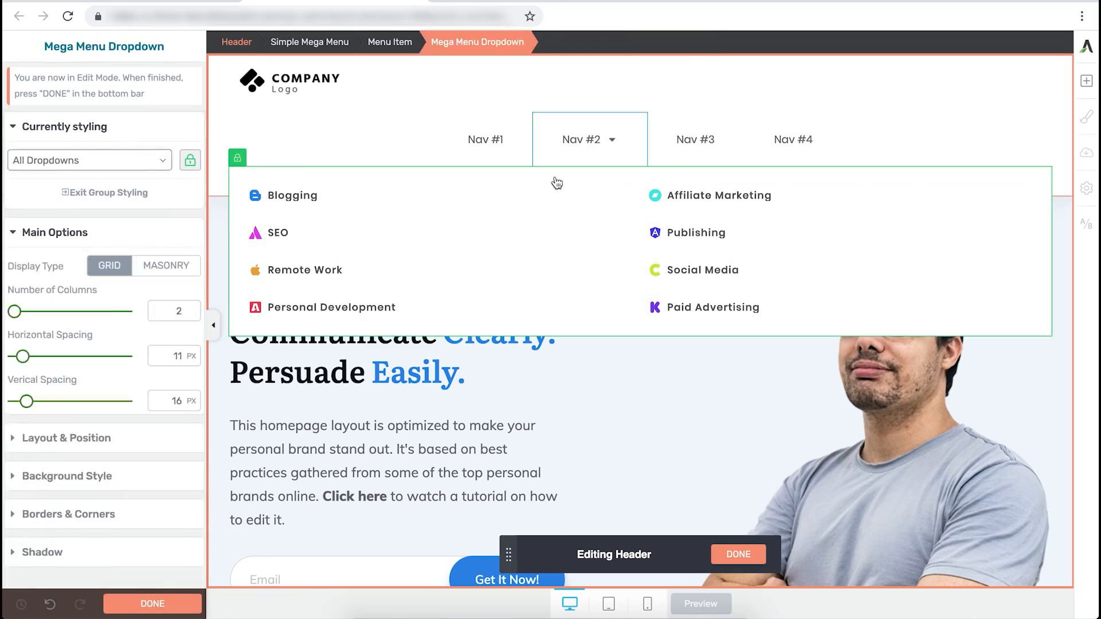
click(290, 195)
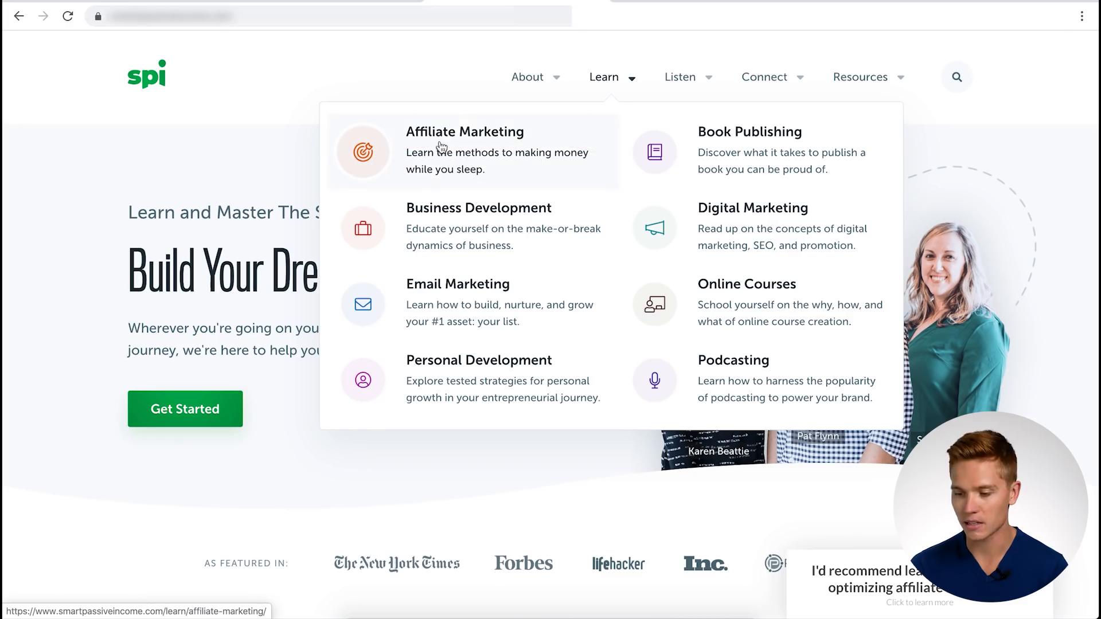
mouse_move(479, 228)
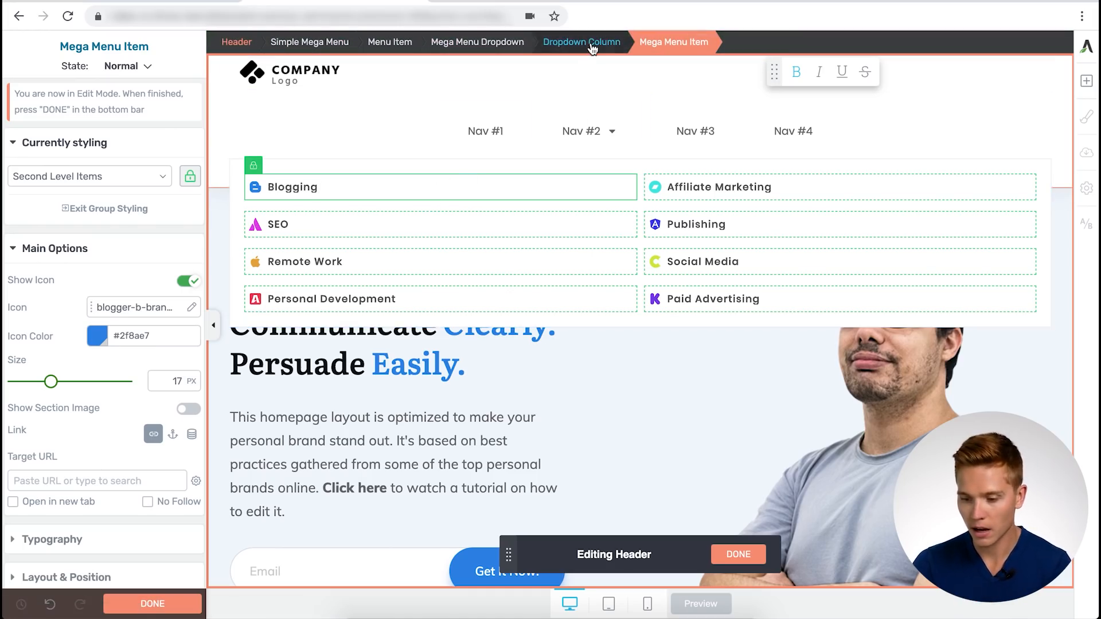
Turn on menu descriptions for Blogging and SEO and type 'Learn about' text
click(582, 41)
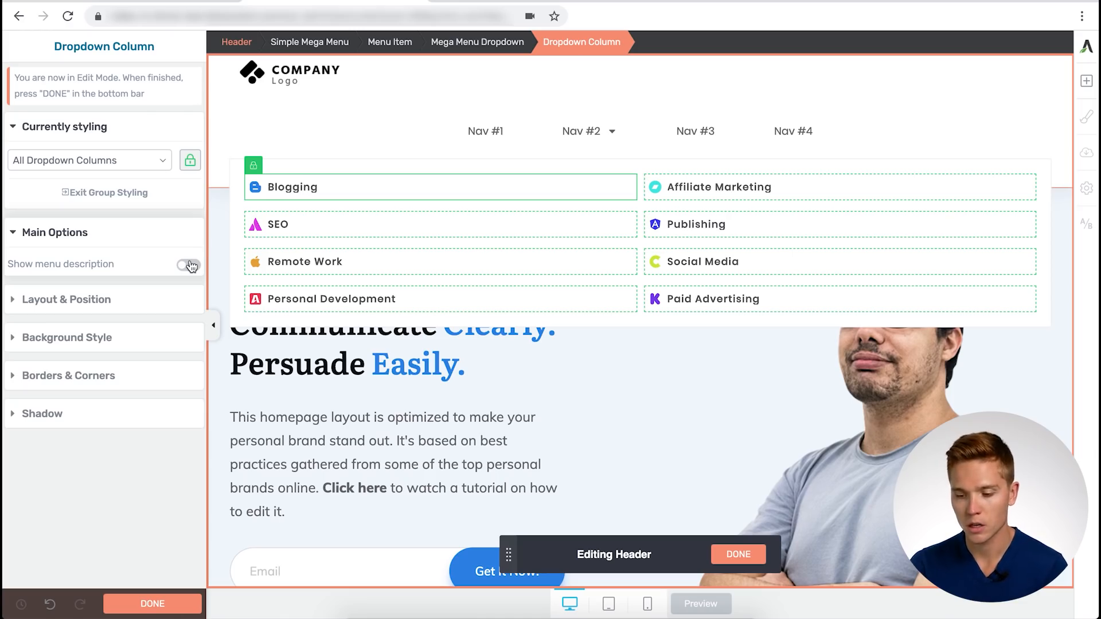
click(187, 264)
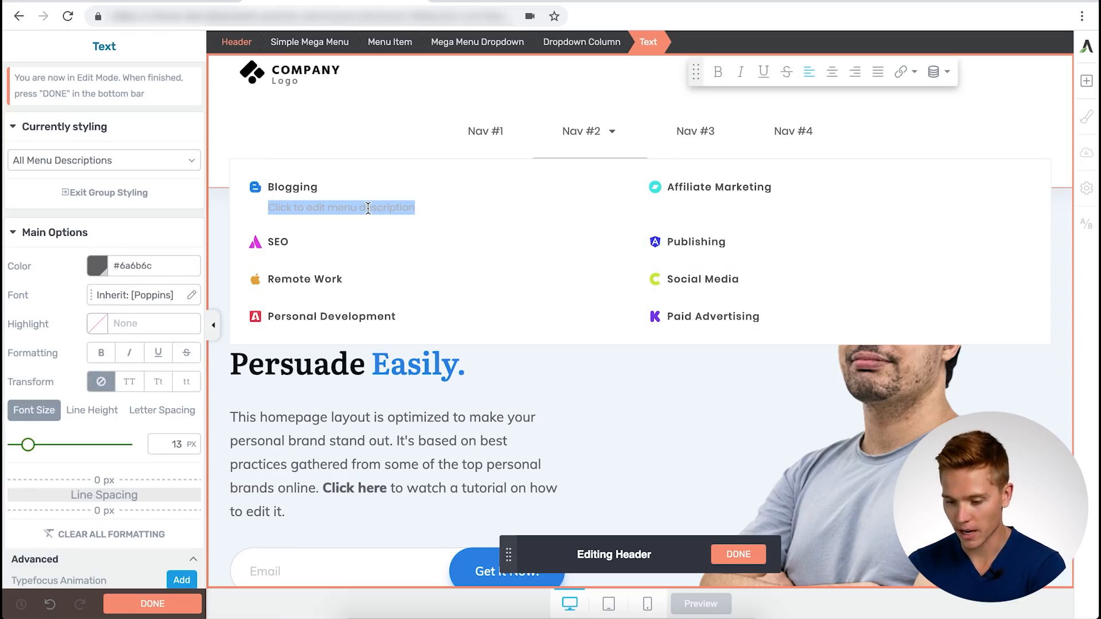
text(LEar)
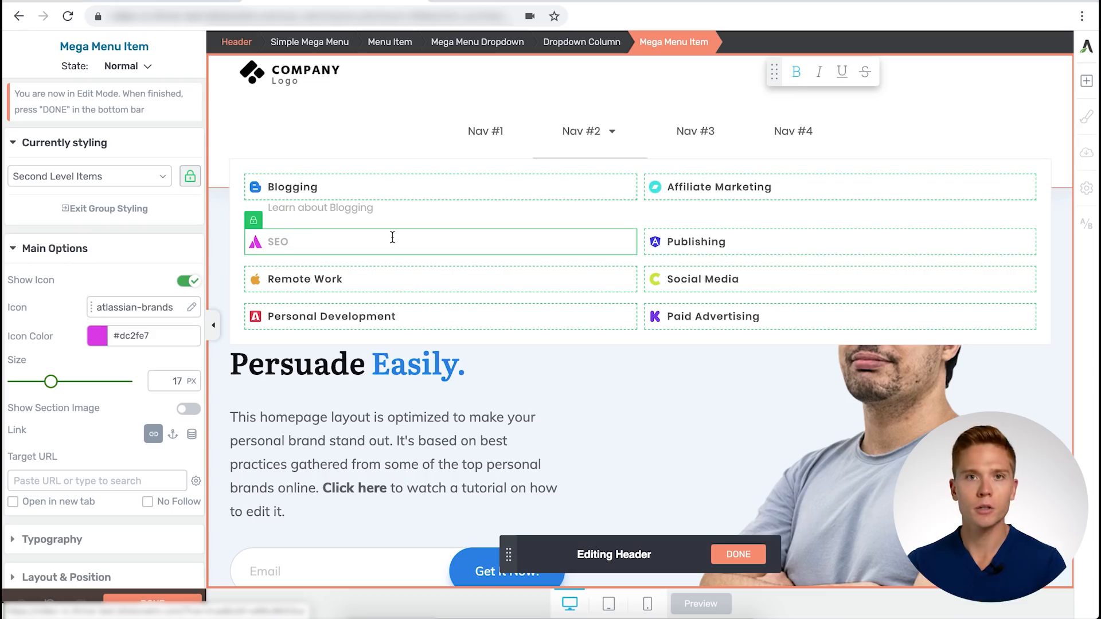
mouse_move(322, 238)
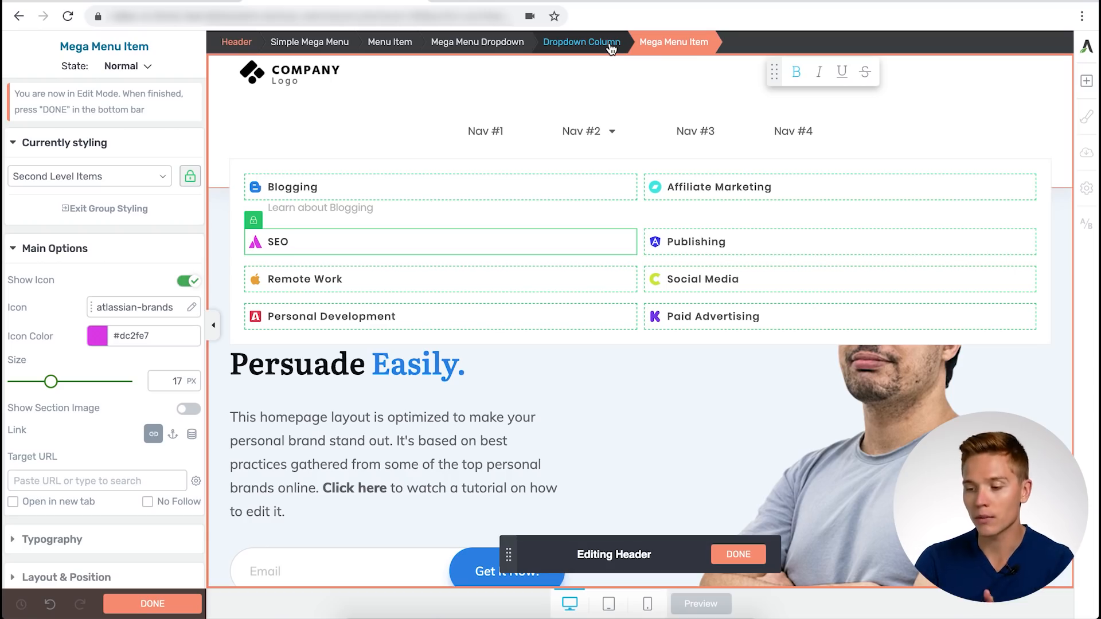
click(581, 42)
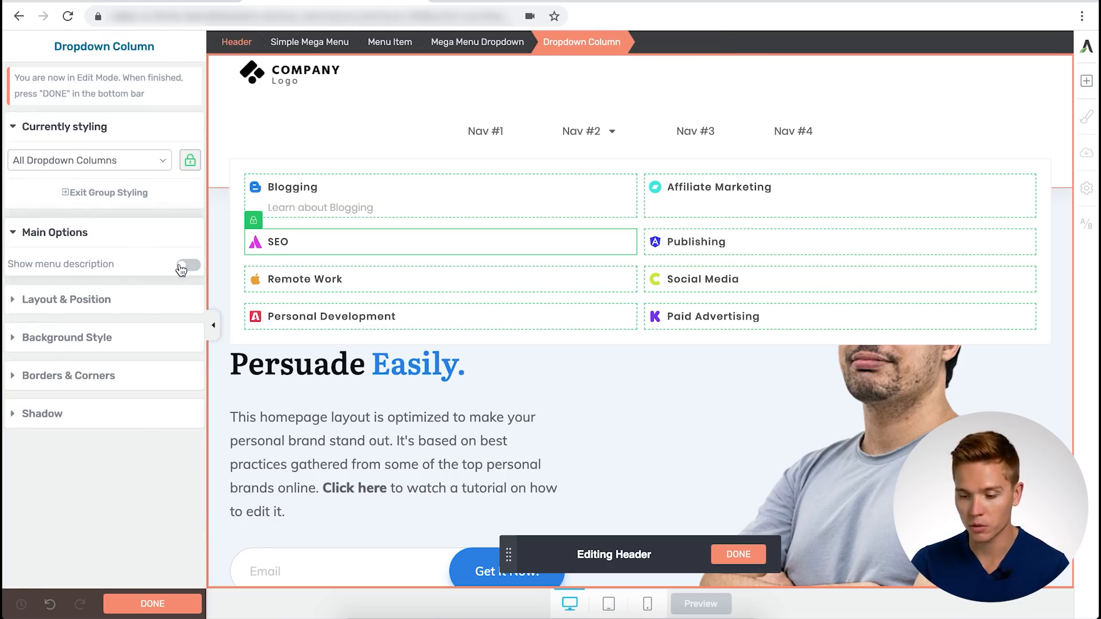
click(187, 265)
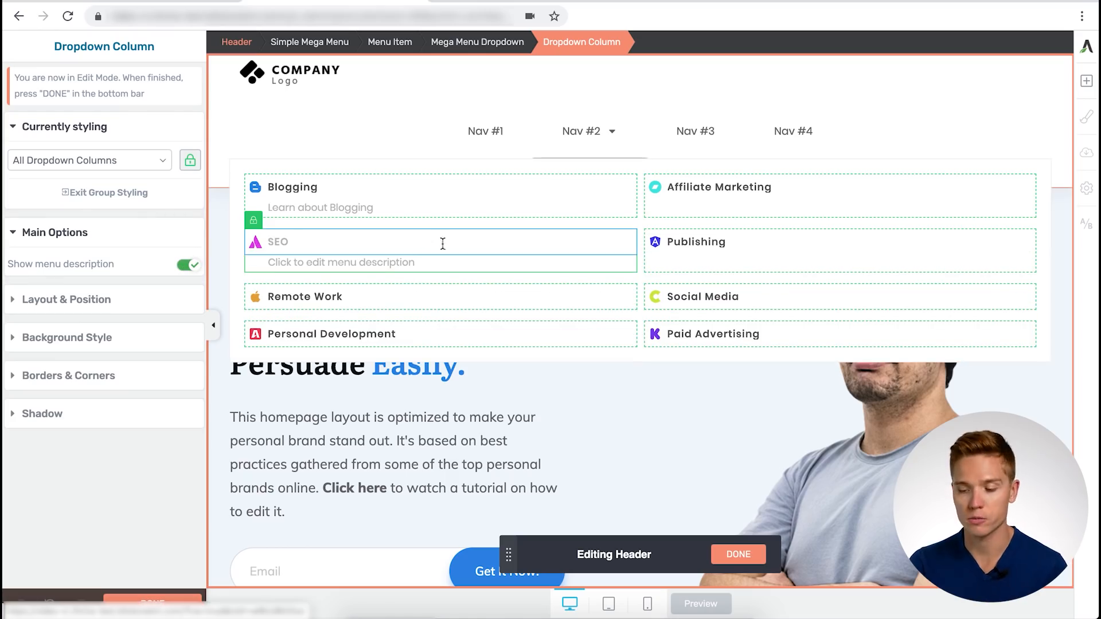
click(340, 262)
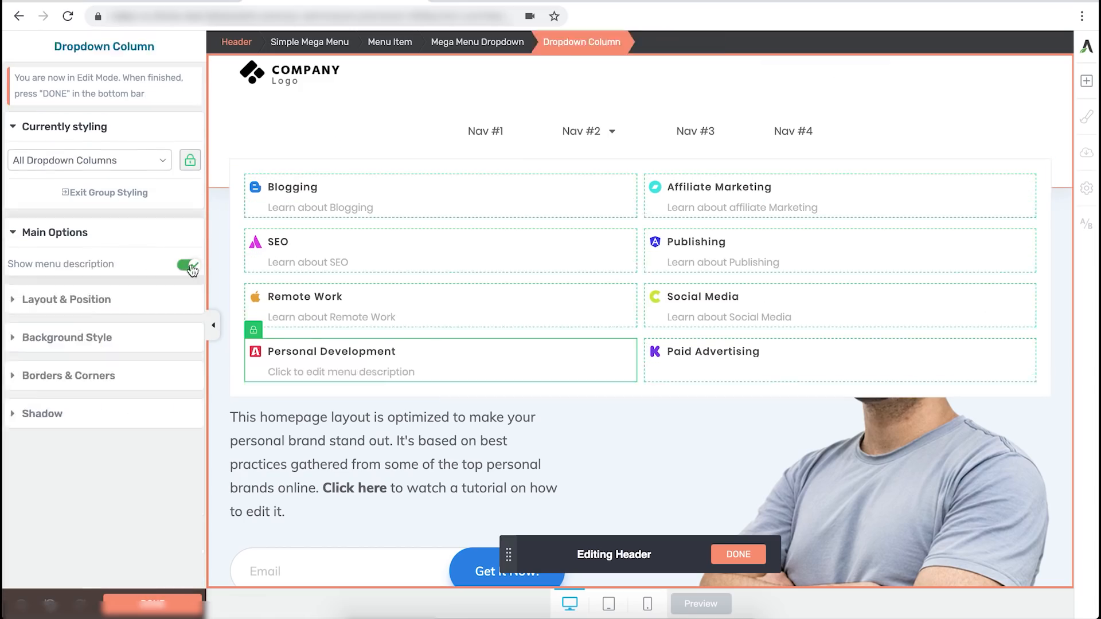
Show descriptions under the last topics in title case at 14 px
click(738, 372)
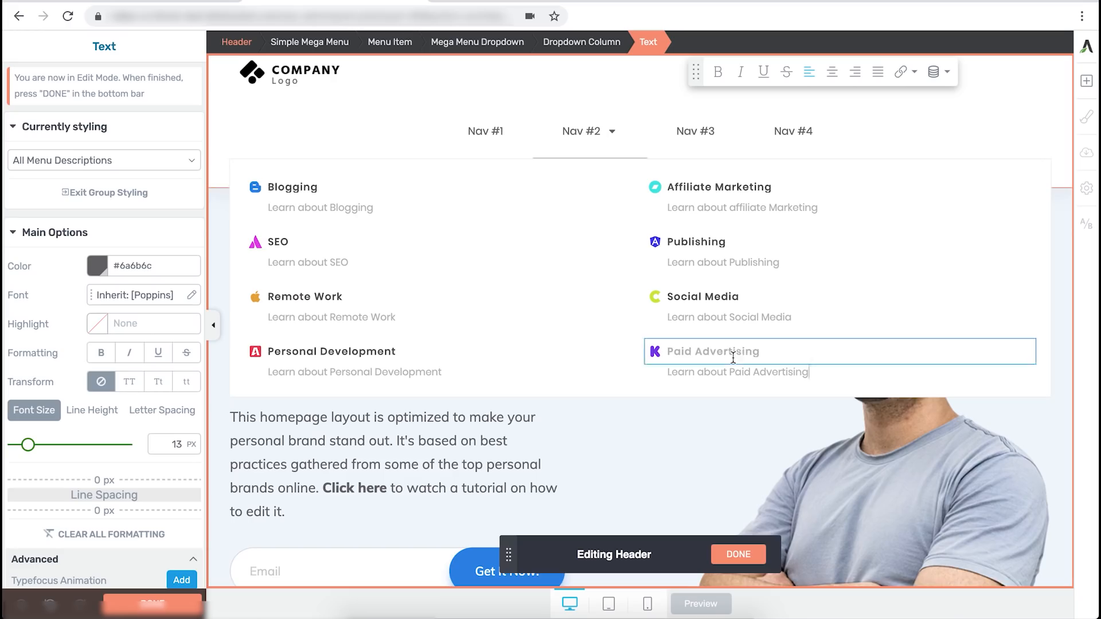
click(158, 381)
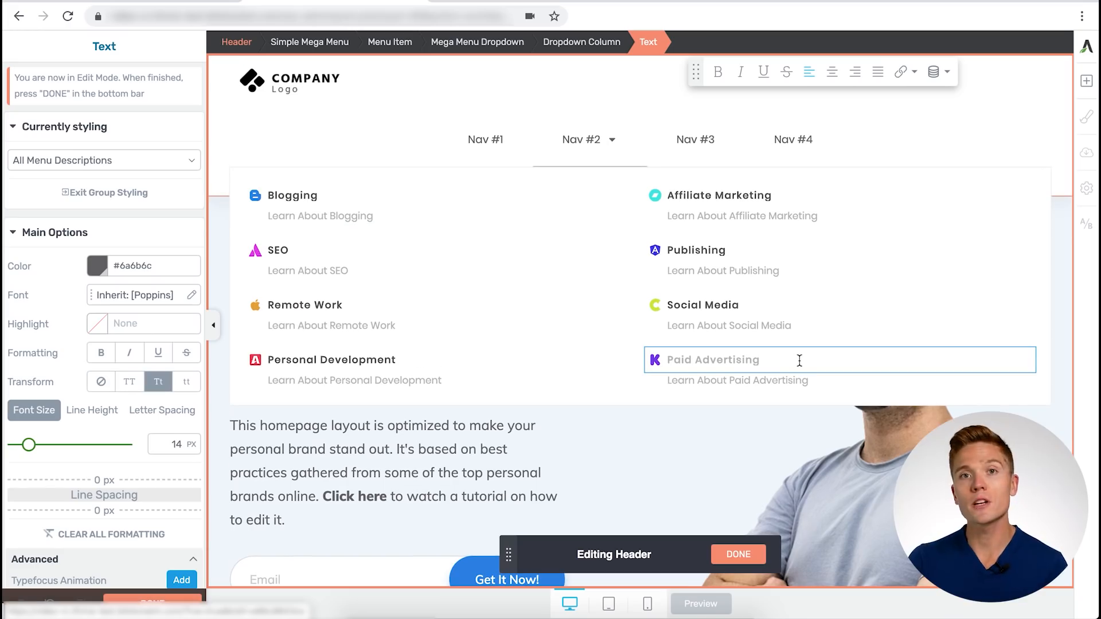
click(702, 250)
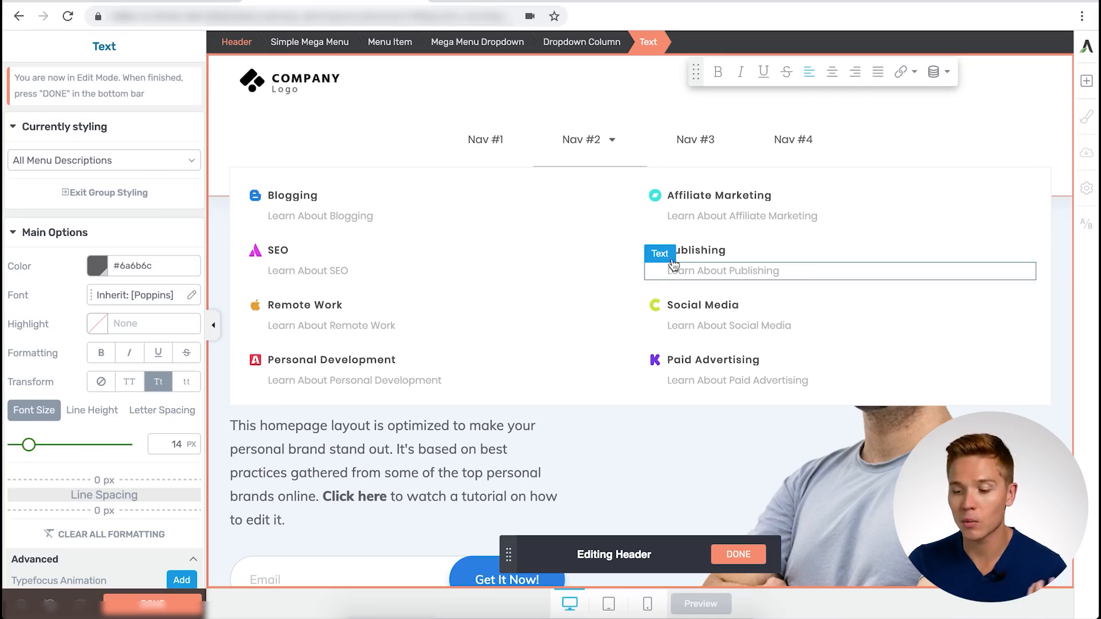
mouse_move(432, 250)
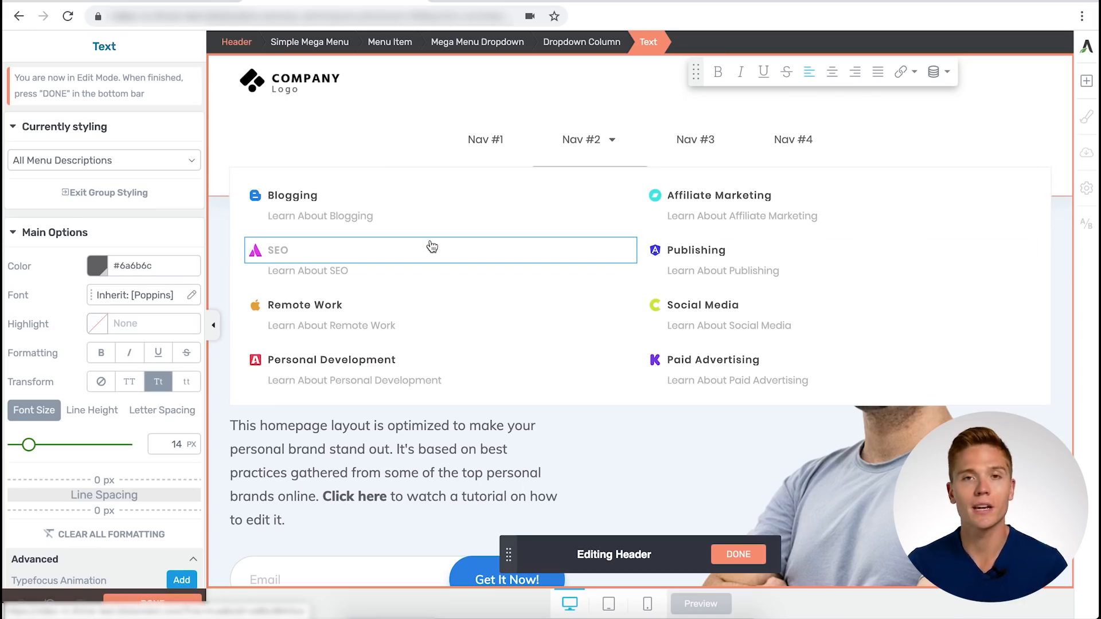
Finish the remaining description edits and save the header with DONE
click(292, 195)
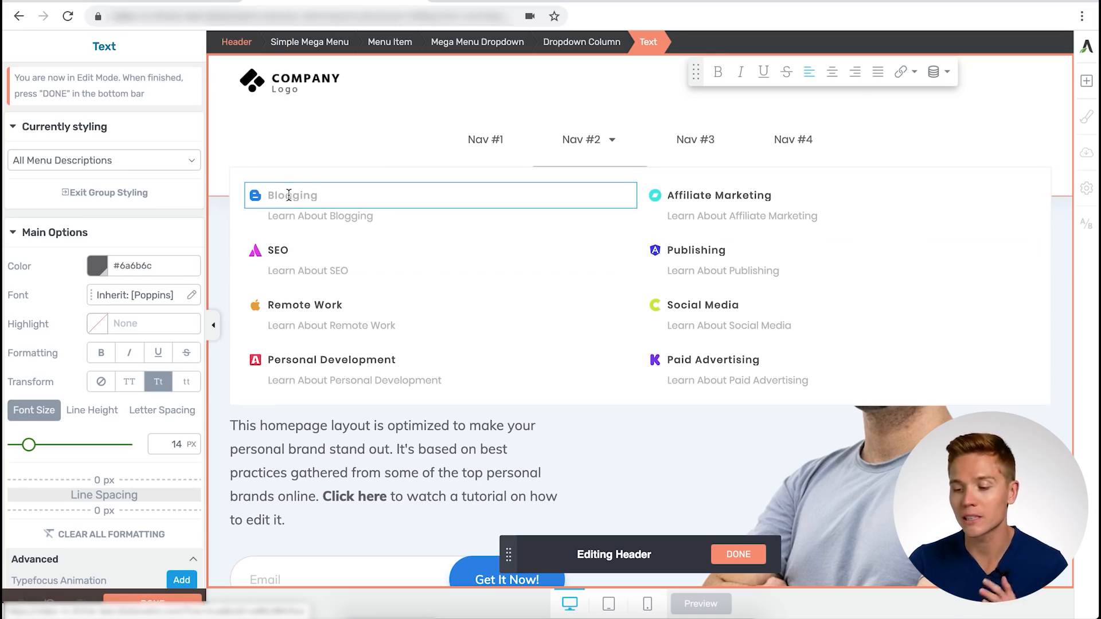
click(292, 195)
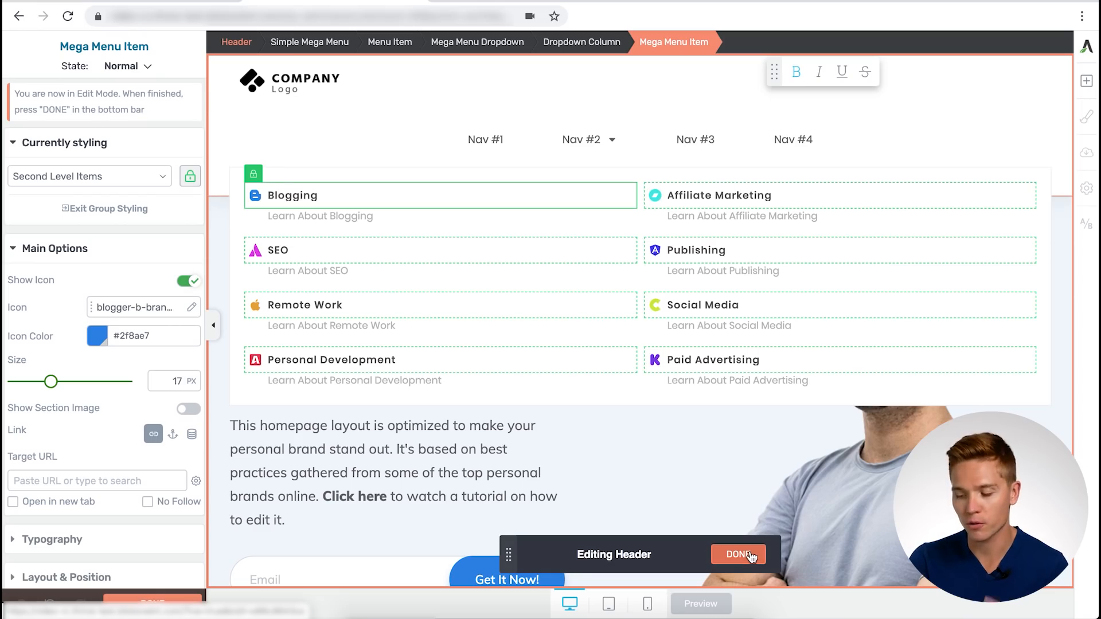
click(737, 555)
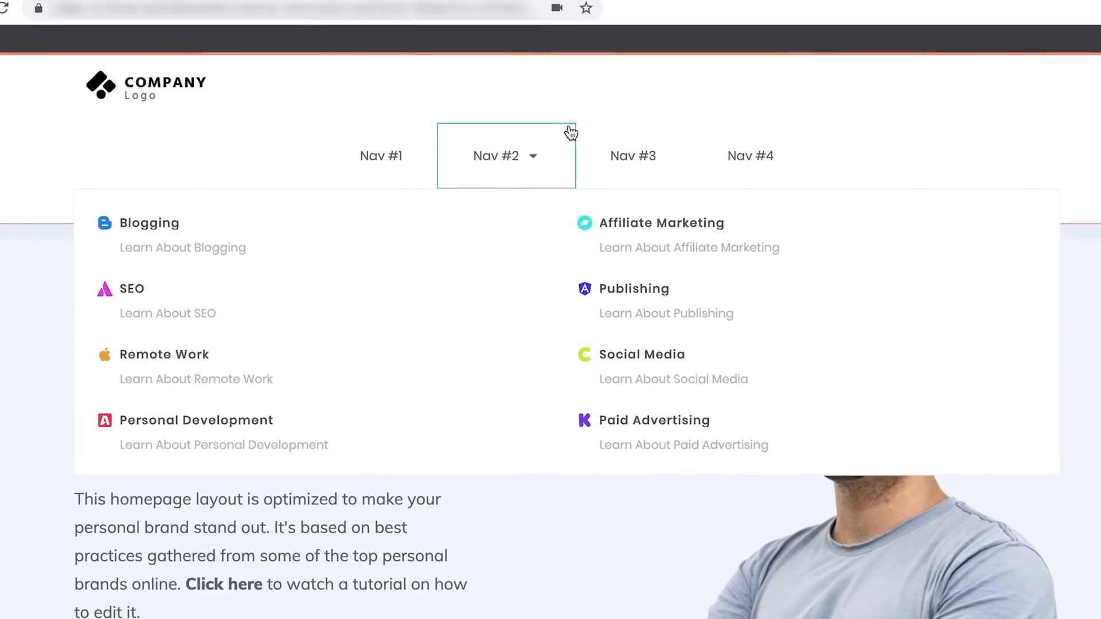